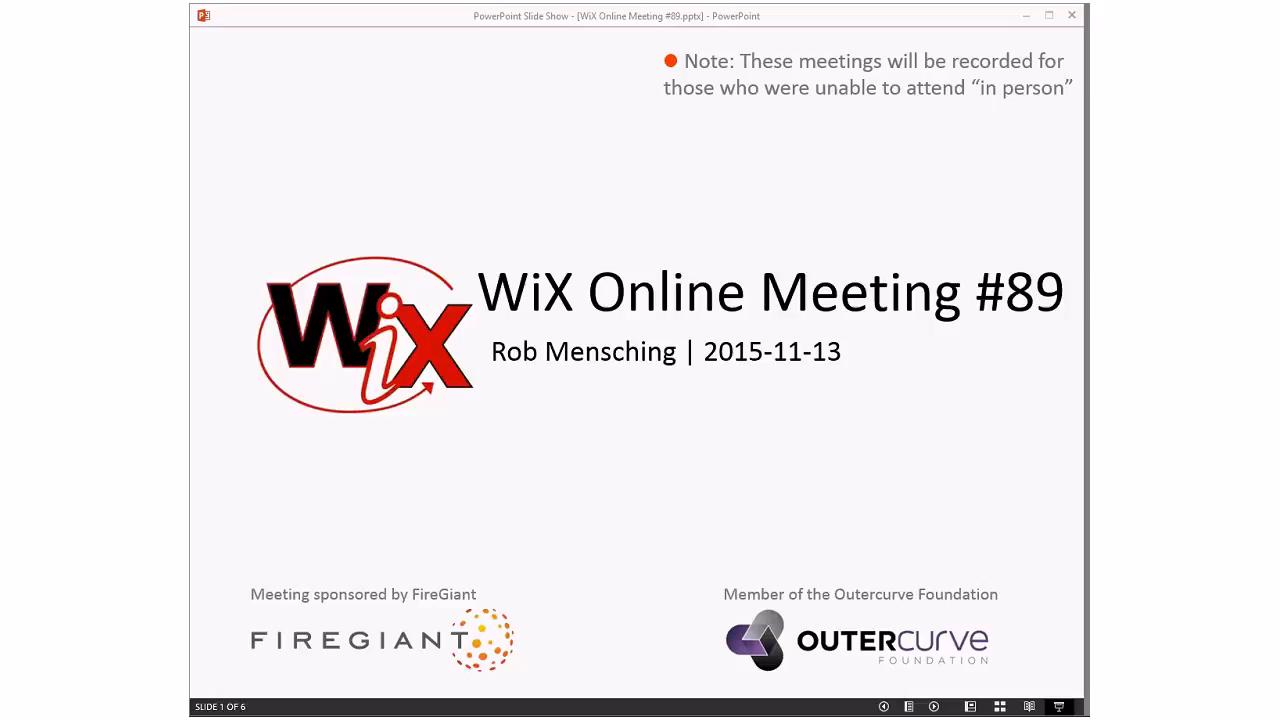
{"action": "mouse_move", "coordinate": [889, 116]}
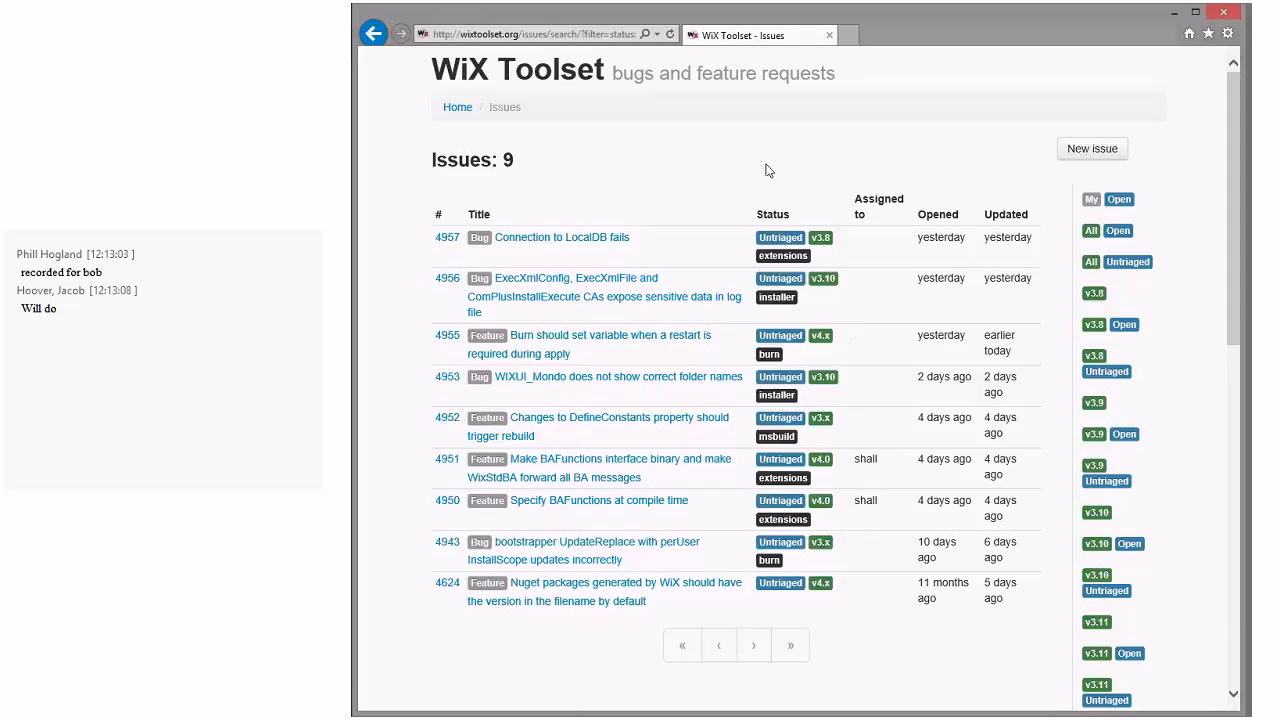
{"action": "mouse_move", "coordinate": [604, 580]}
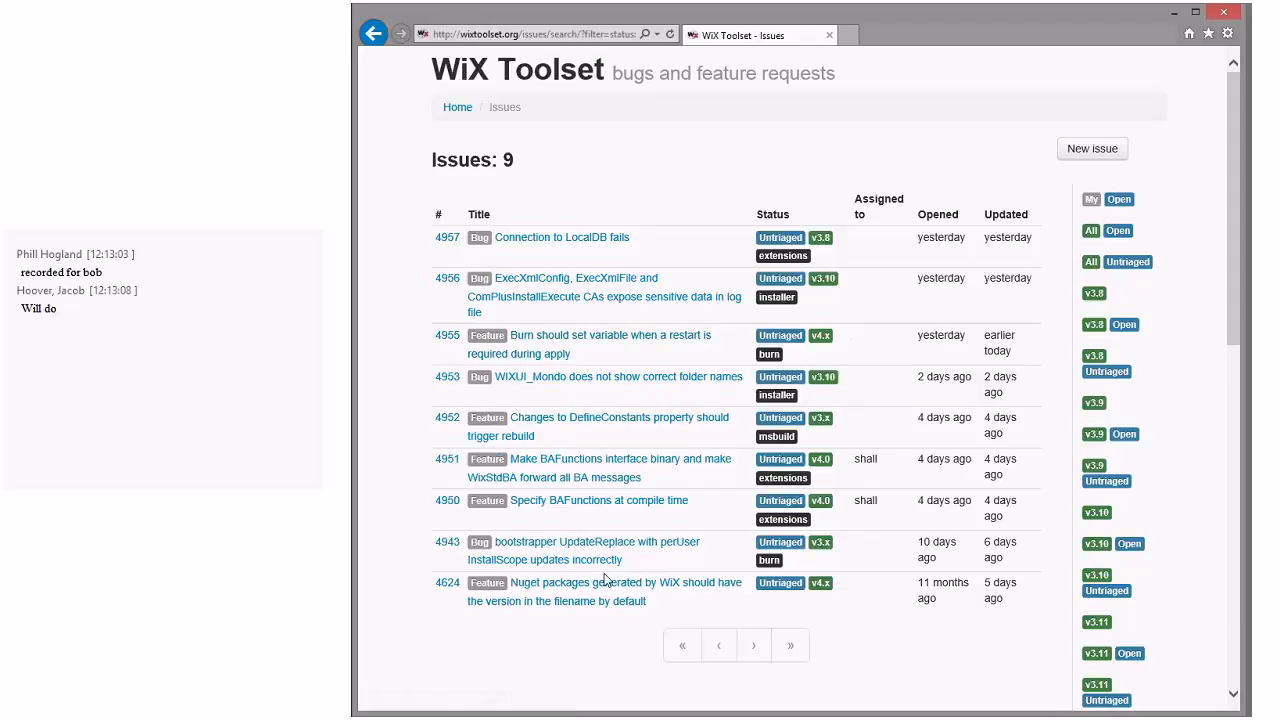
{"action": "mouse_move", "coordinate": [590, 591]}
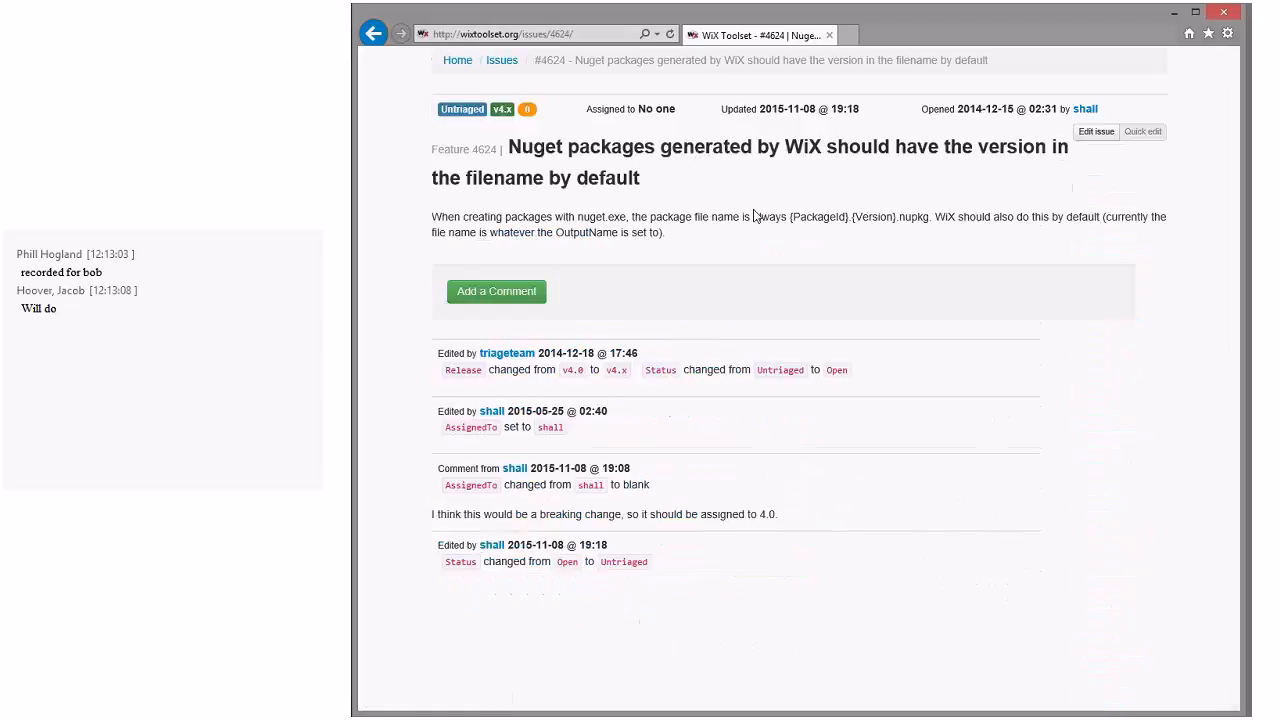
{"action": "mouse_move", "coordinate": [782, 232]}
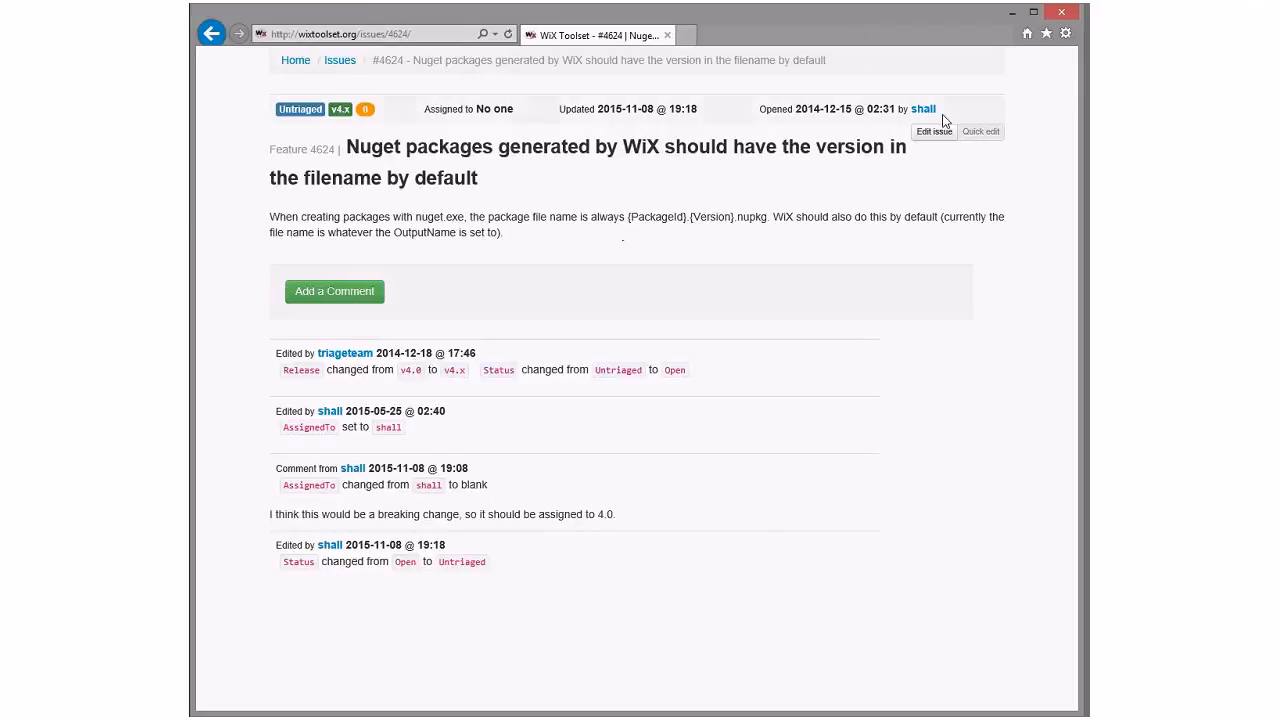
{"action": "mouse_move", "coordinate": [375, 605]}
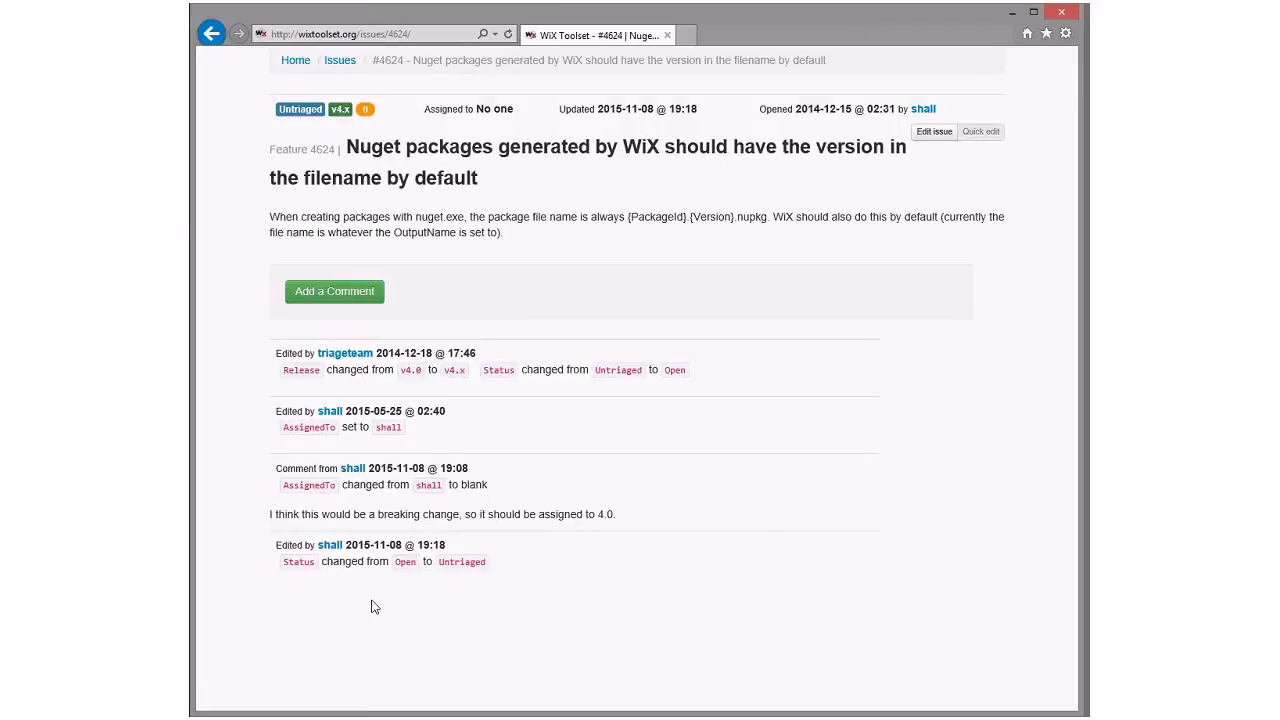
{"action": "mouse_move", "coordinate": [646, 524]}
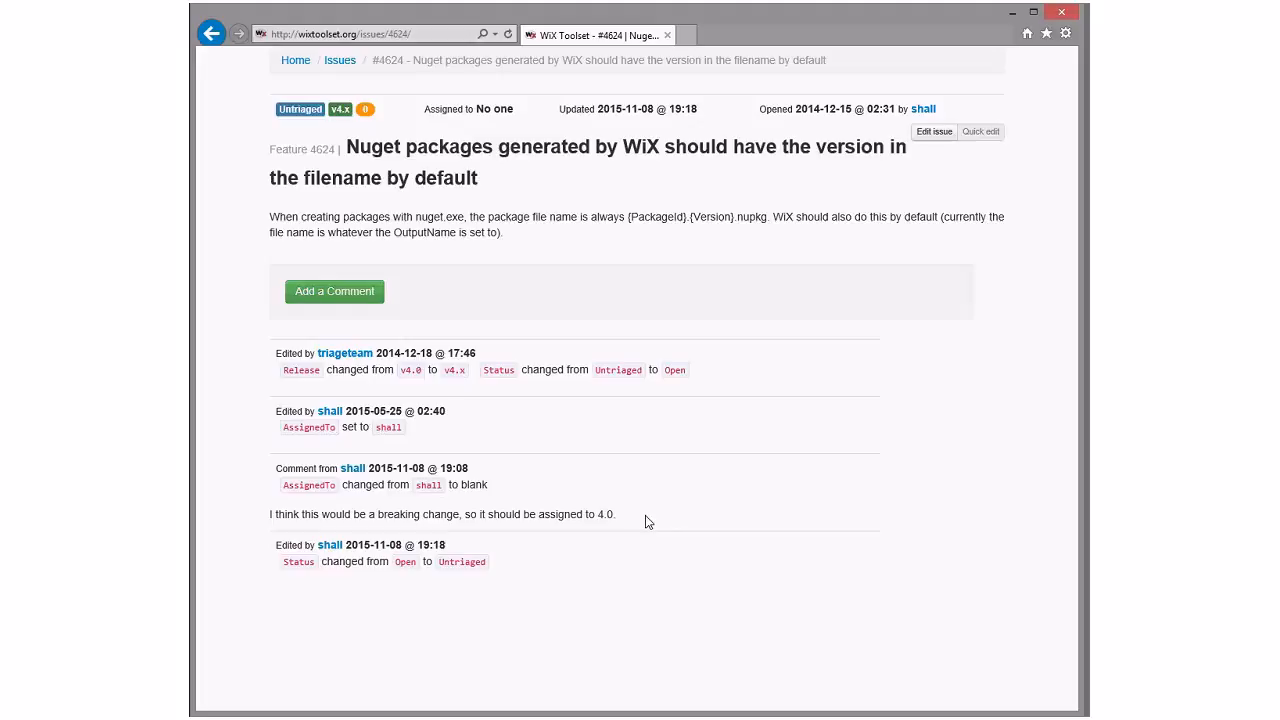
{"action": "mouse_move", "coordinate": [640, 519]}
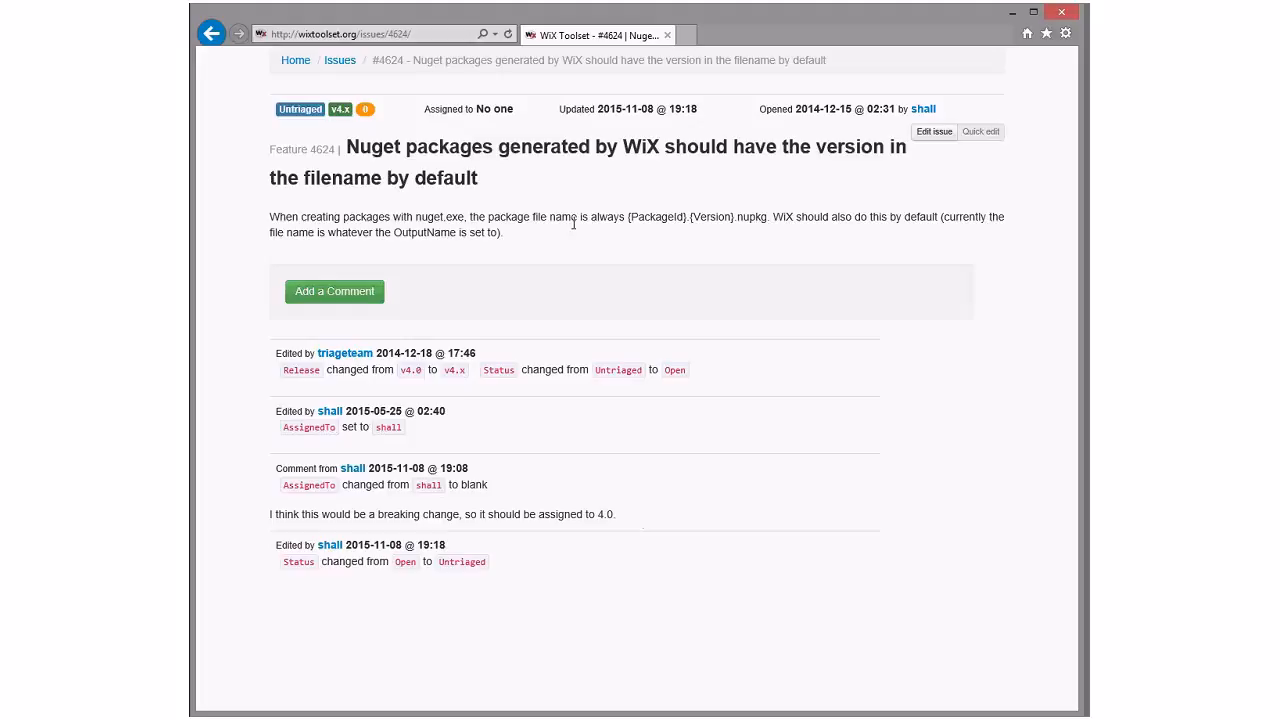
{"action": "mouse_move", "coordinate": [489, 216]}
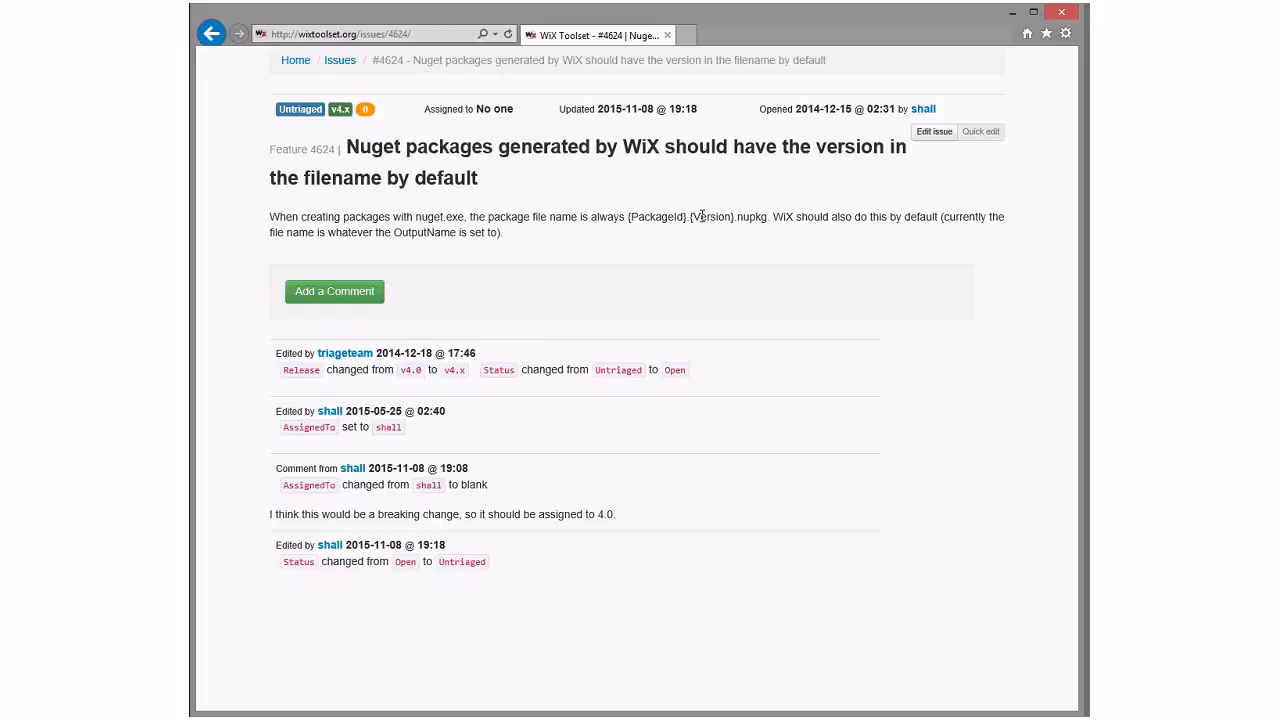
{"action": "mouse_move", "coordinate": [591, 216]}
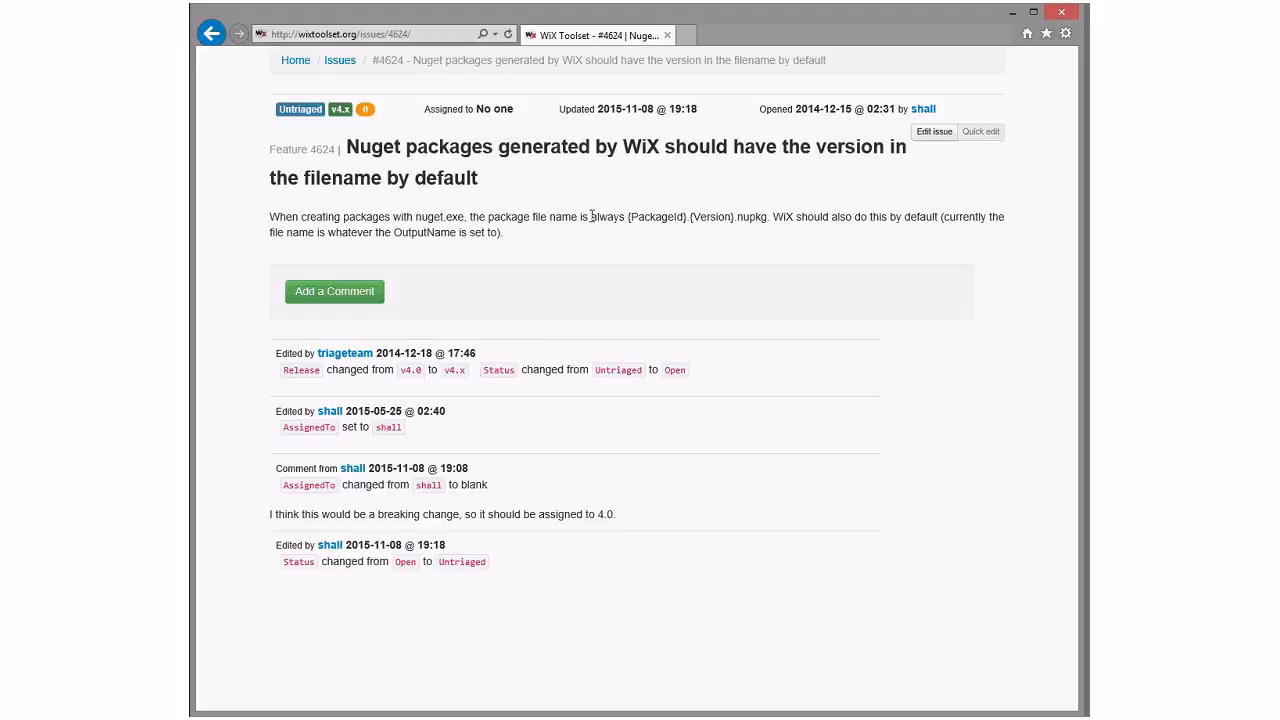
Step: Review issue 4943 on UpdateReplace with perUser, noting 'But when I comment it reopens for triage'
{"action": "left_click", "coordinate": [211, 33]}
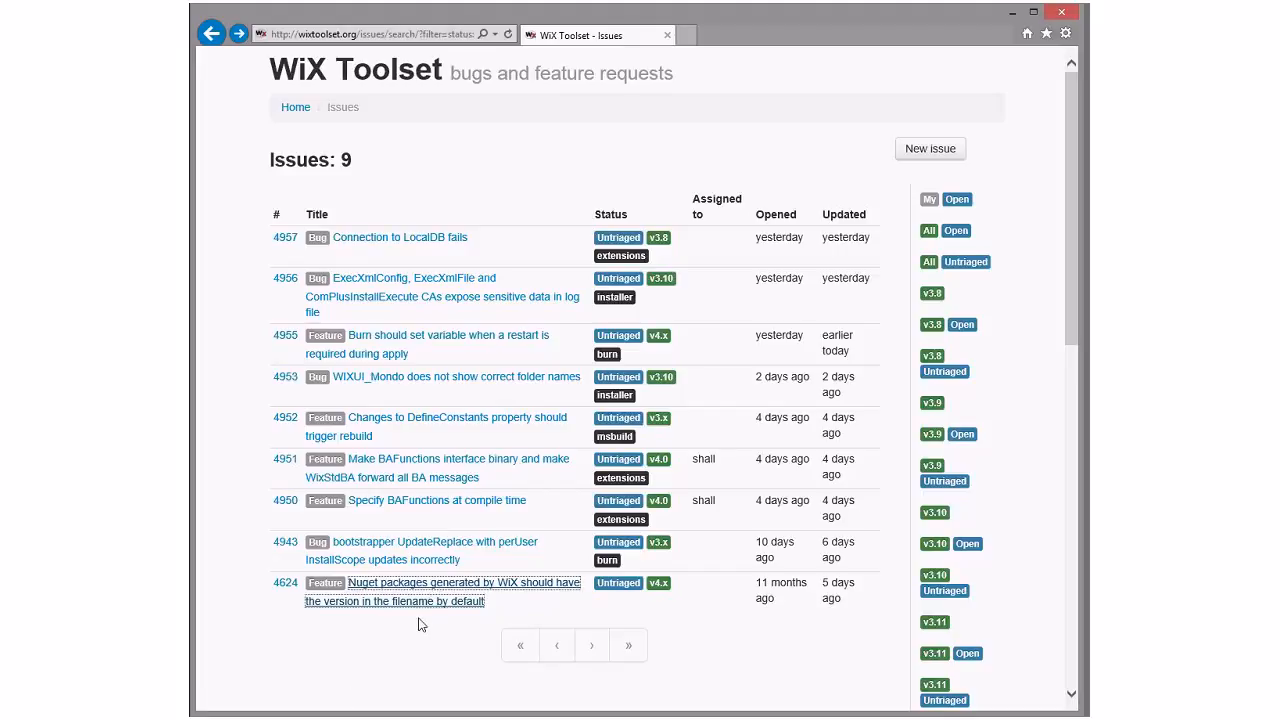
{"action": "left_click", "coordinate": [443, 592]}
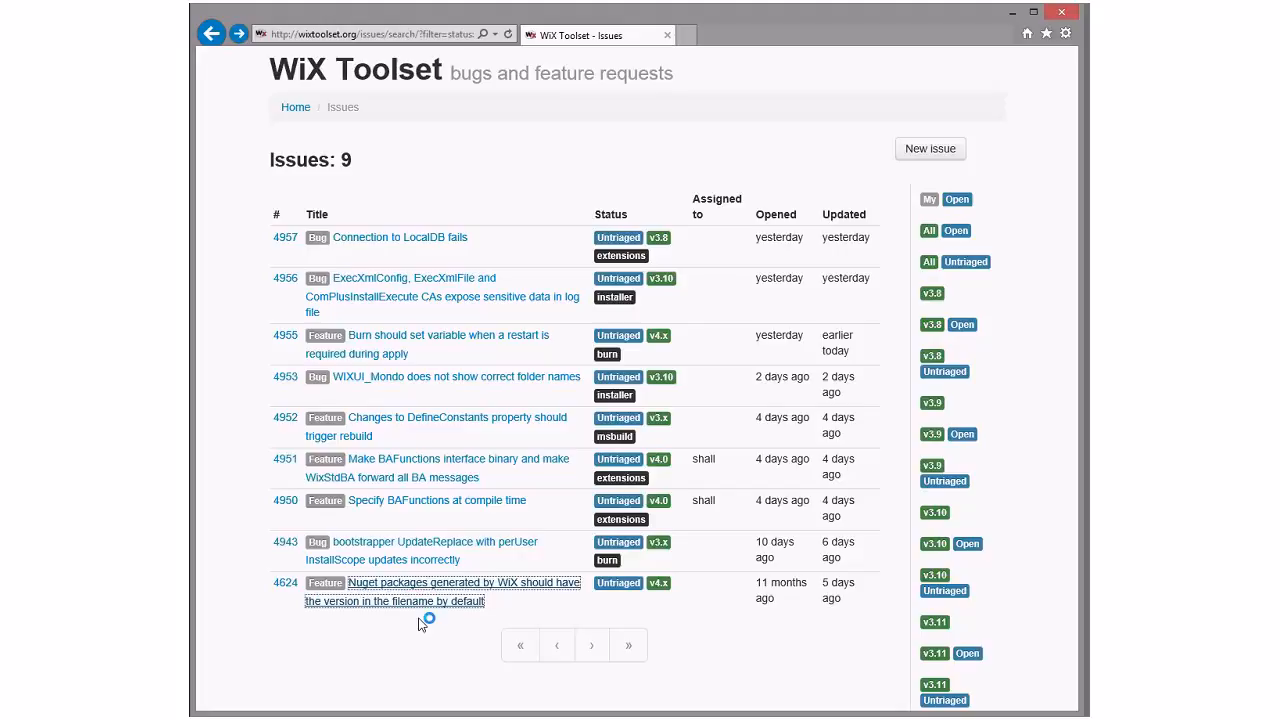
{"action": "mouse_move", "coordinate": [435, 541]}
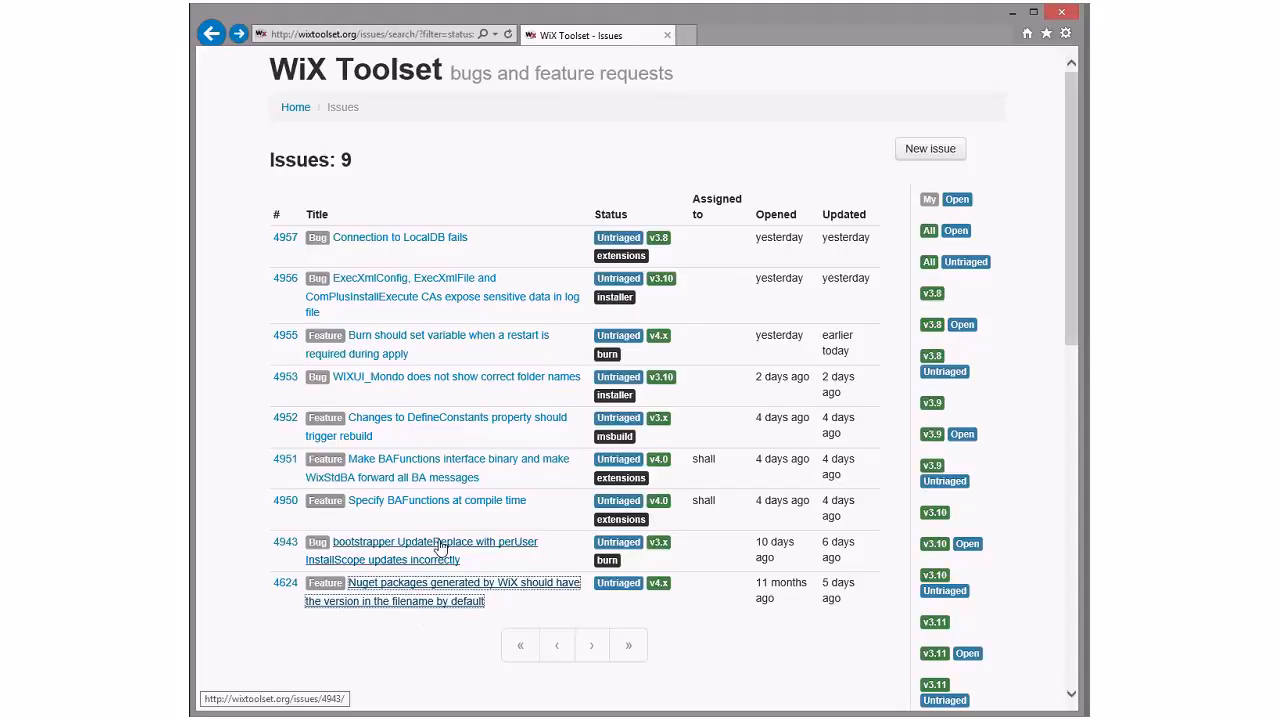
{"action": "left_click", "coordinate": [420, 541]}
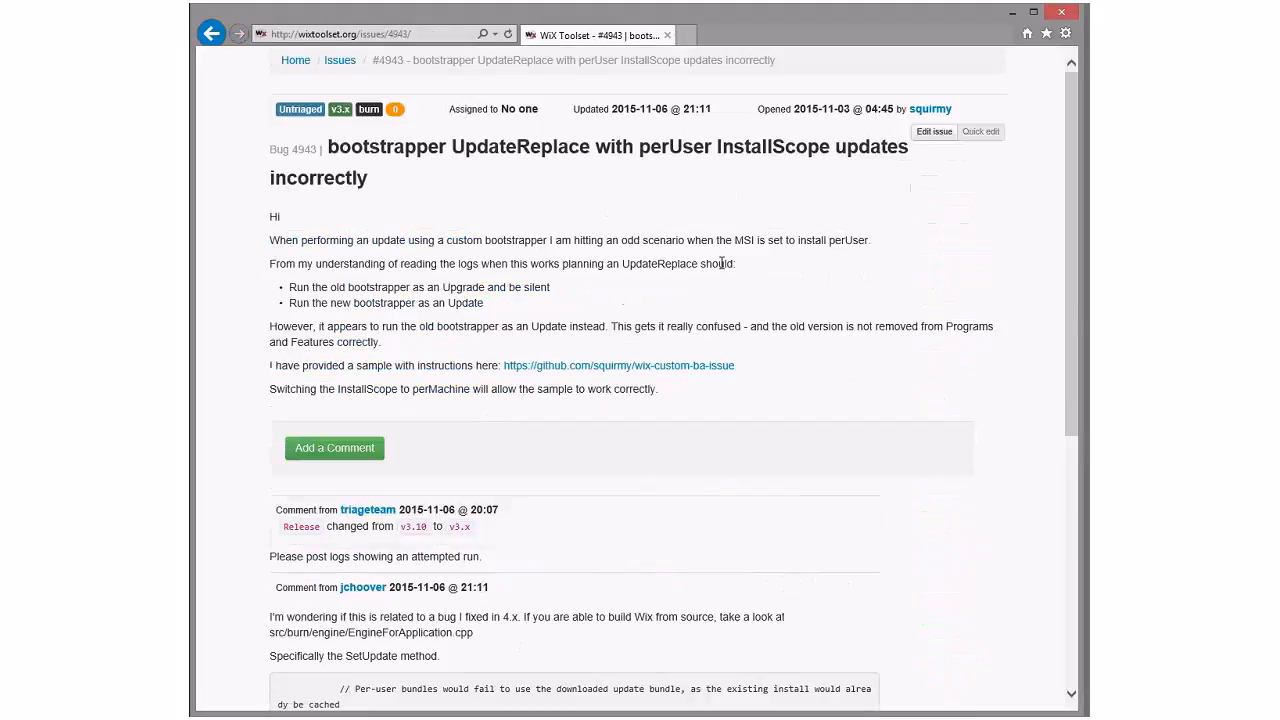
{"action": "scroll", "scroll_direction": "down", "scroll_amount": 3}
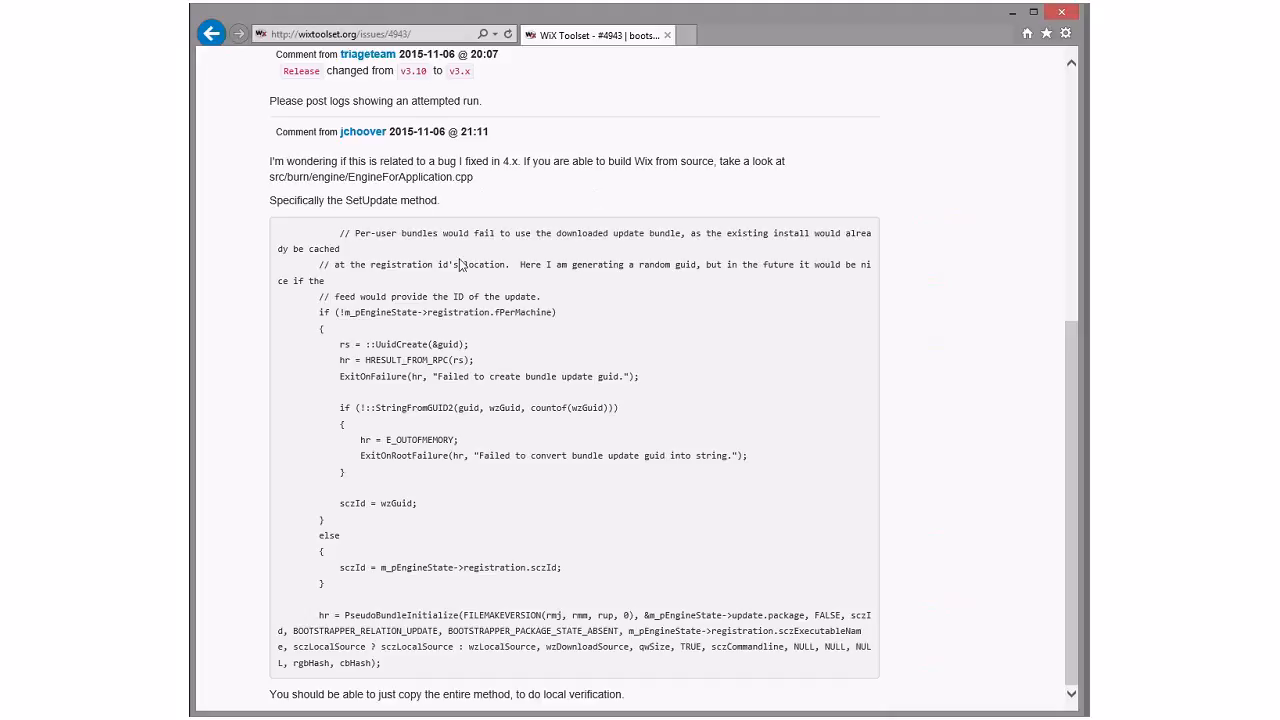
{"action": "mouse_move", "coordinate": [672, 642]}
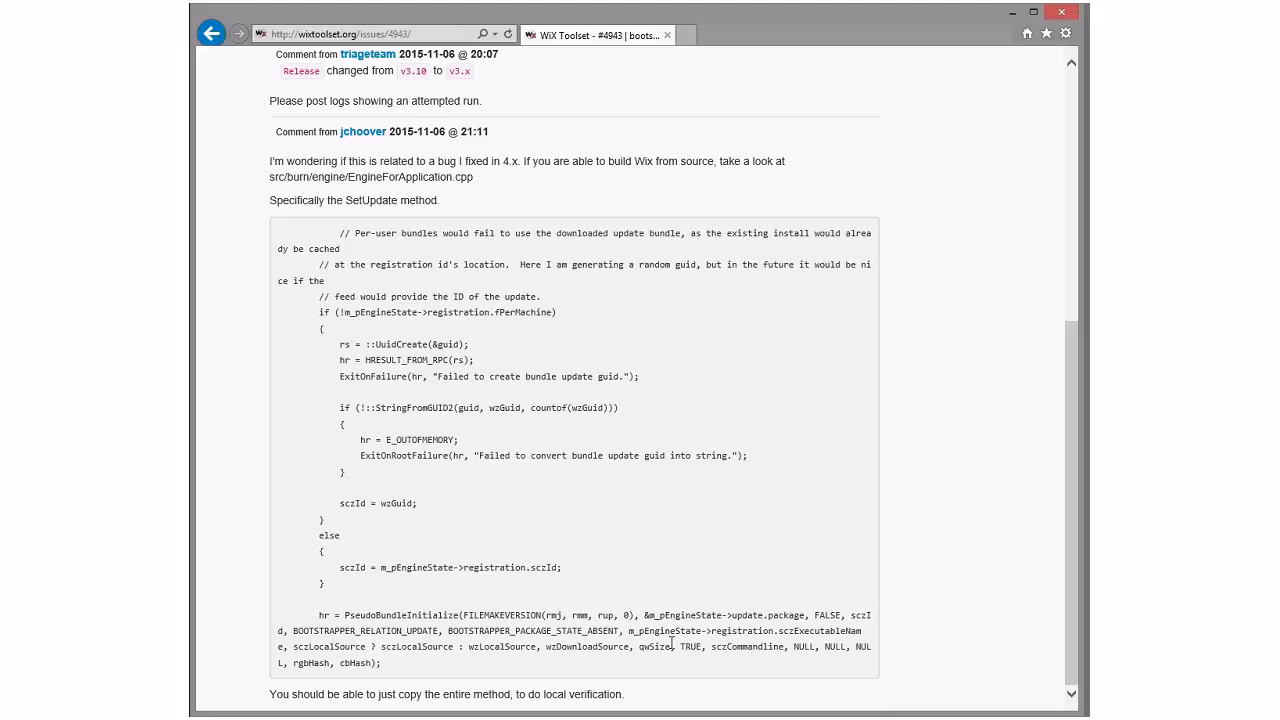
{"action": "mouse_move", "coordinate": [670, 567]}
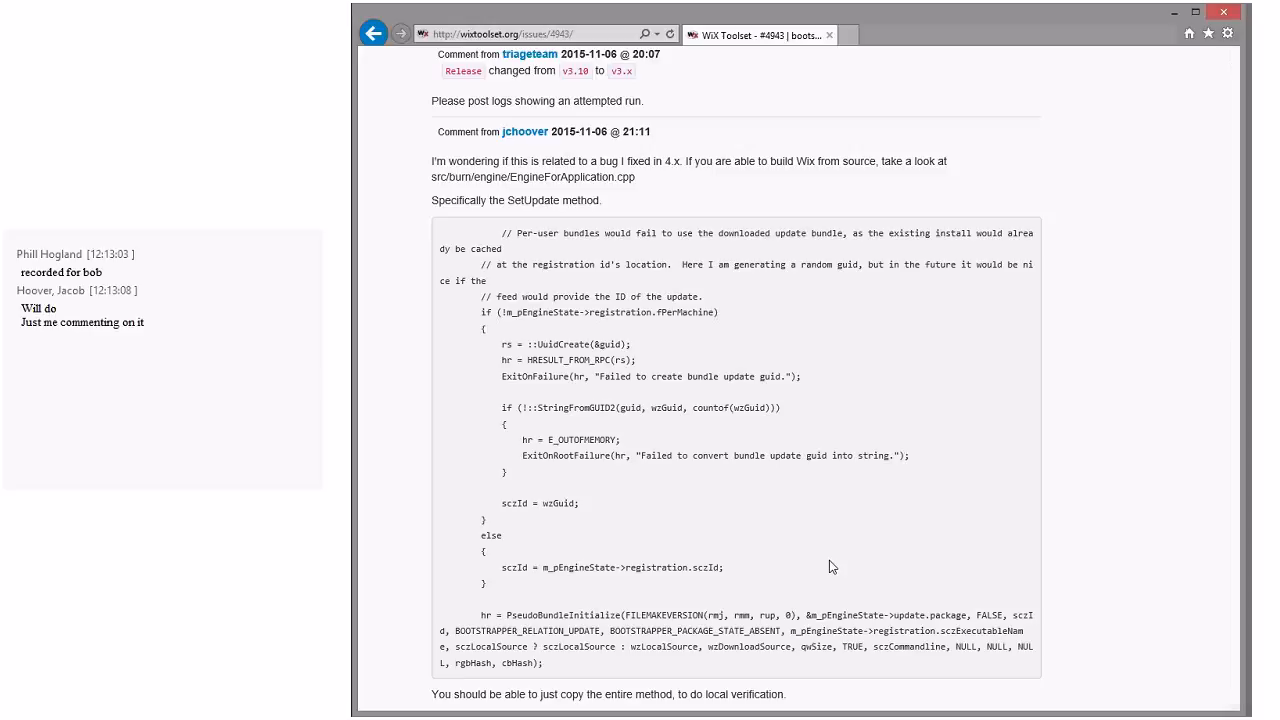
{"action": "scroll", "scroll_direction": "up", "scroll_amount": 3}
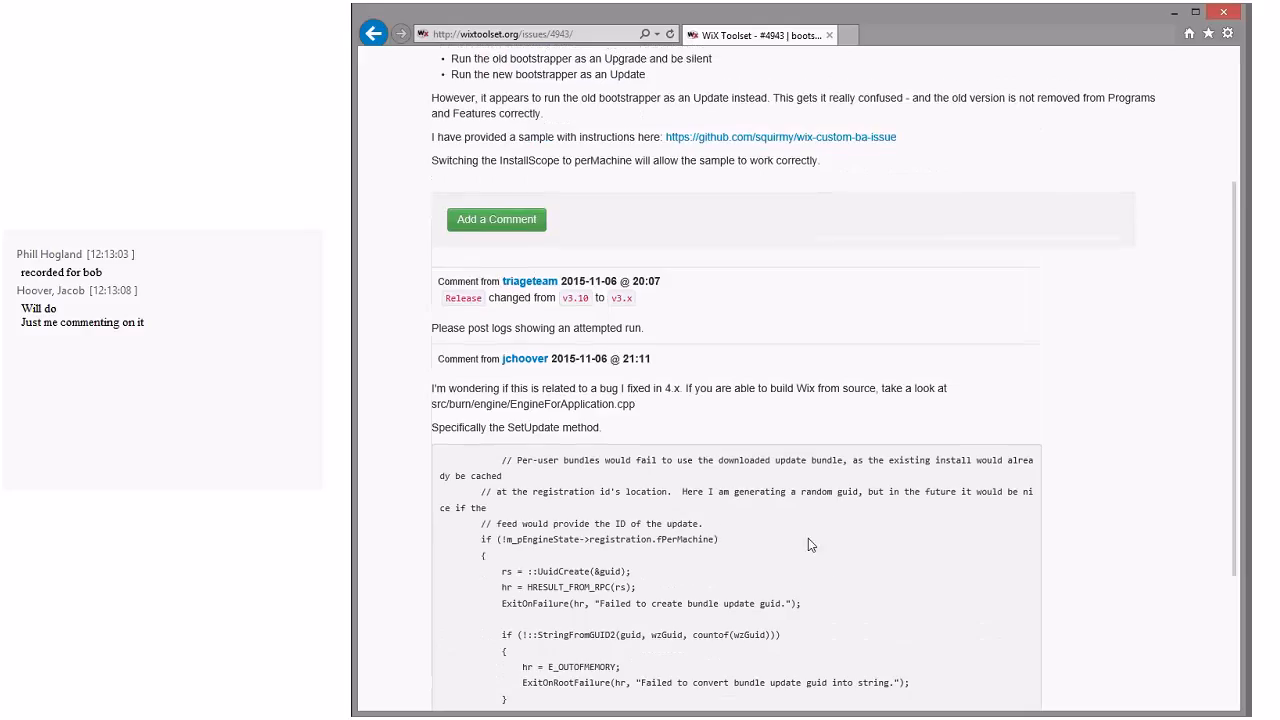
{"action": "scroll", "scroll_direction": "down", "scroll_amount": 3}
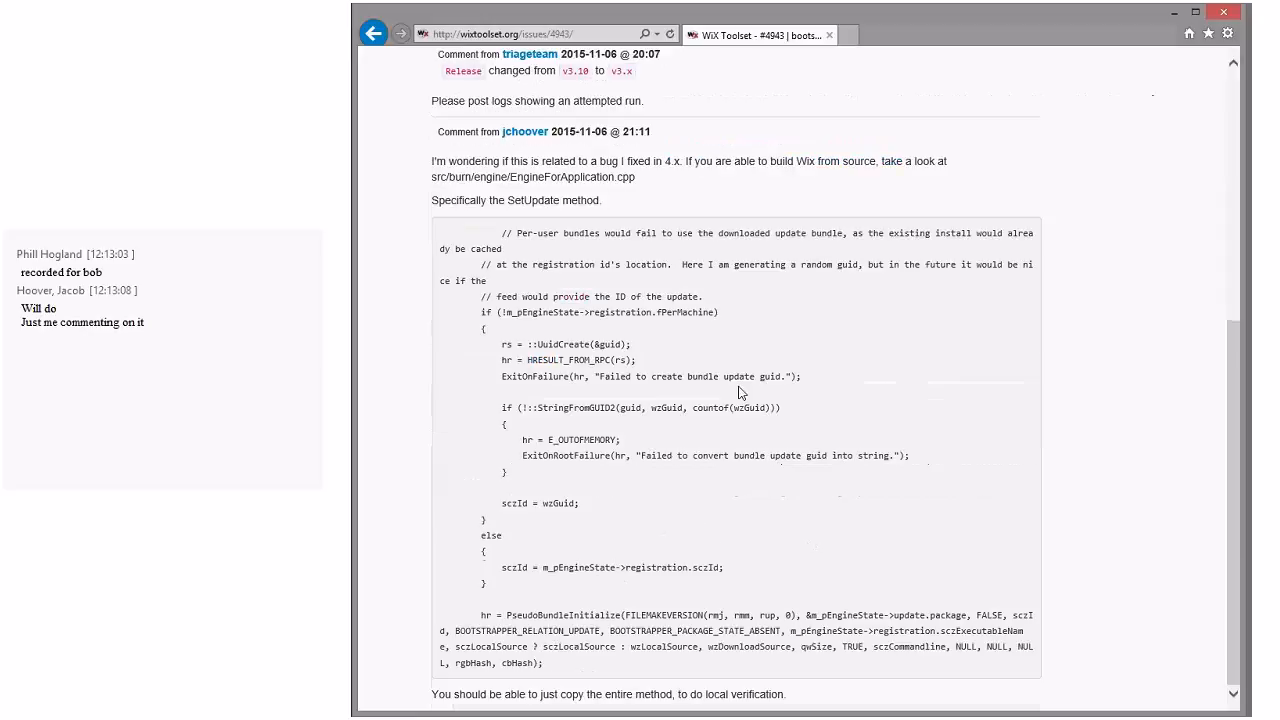
{"action": "type", "text": "But when I comment it reopens for triage"}
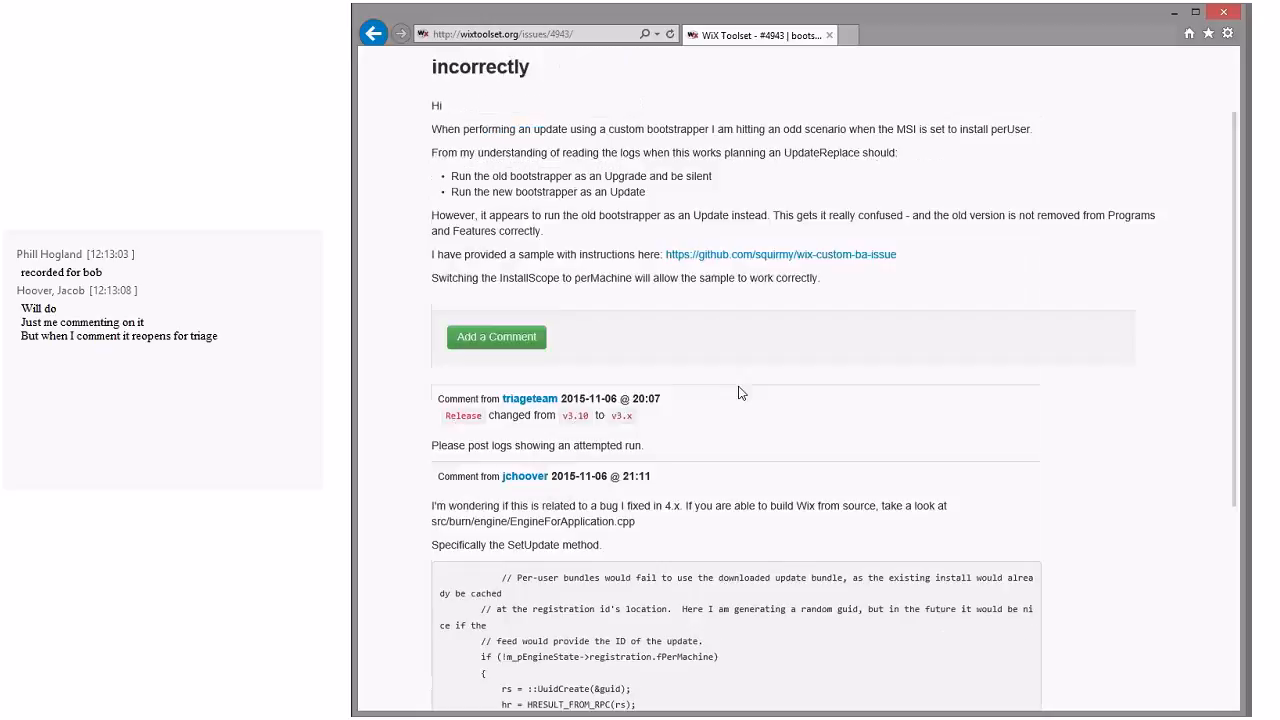
{"action": "scroll", "scroll_direction": "down", "scroll_amount": 3}
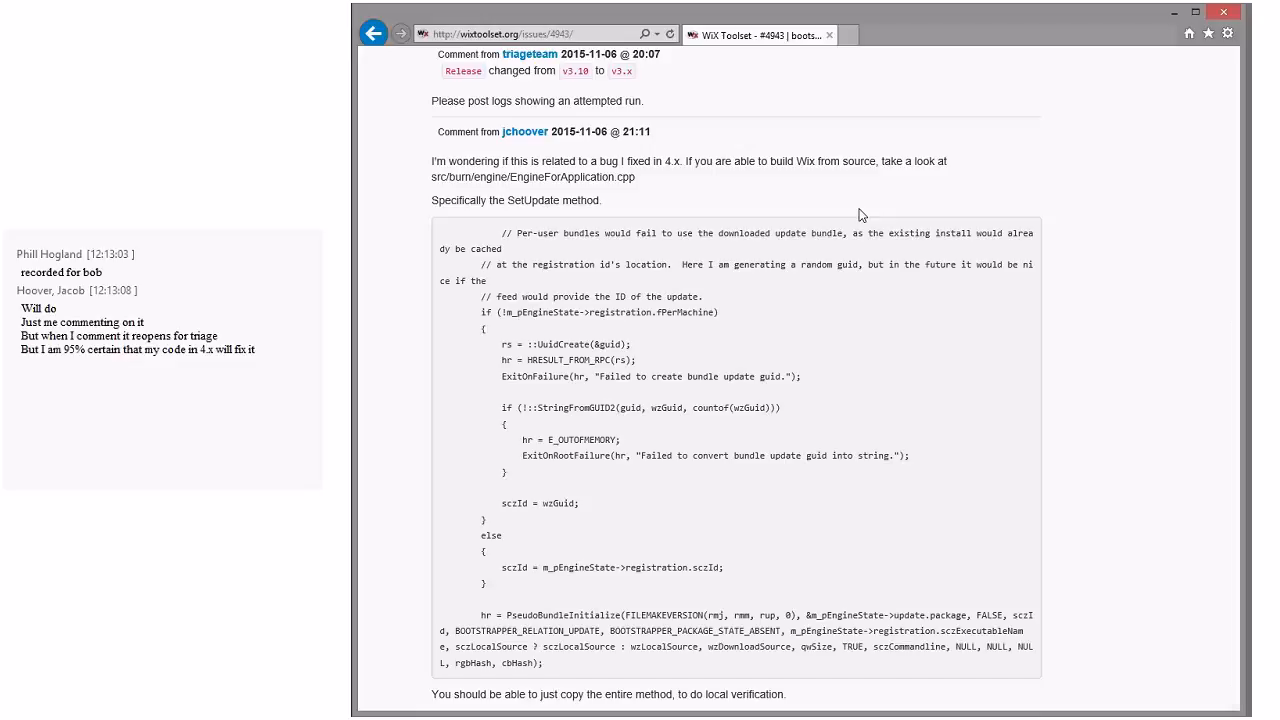
{"action": "left_click", "coordinate": [373, 33]}
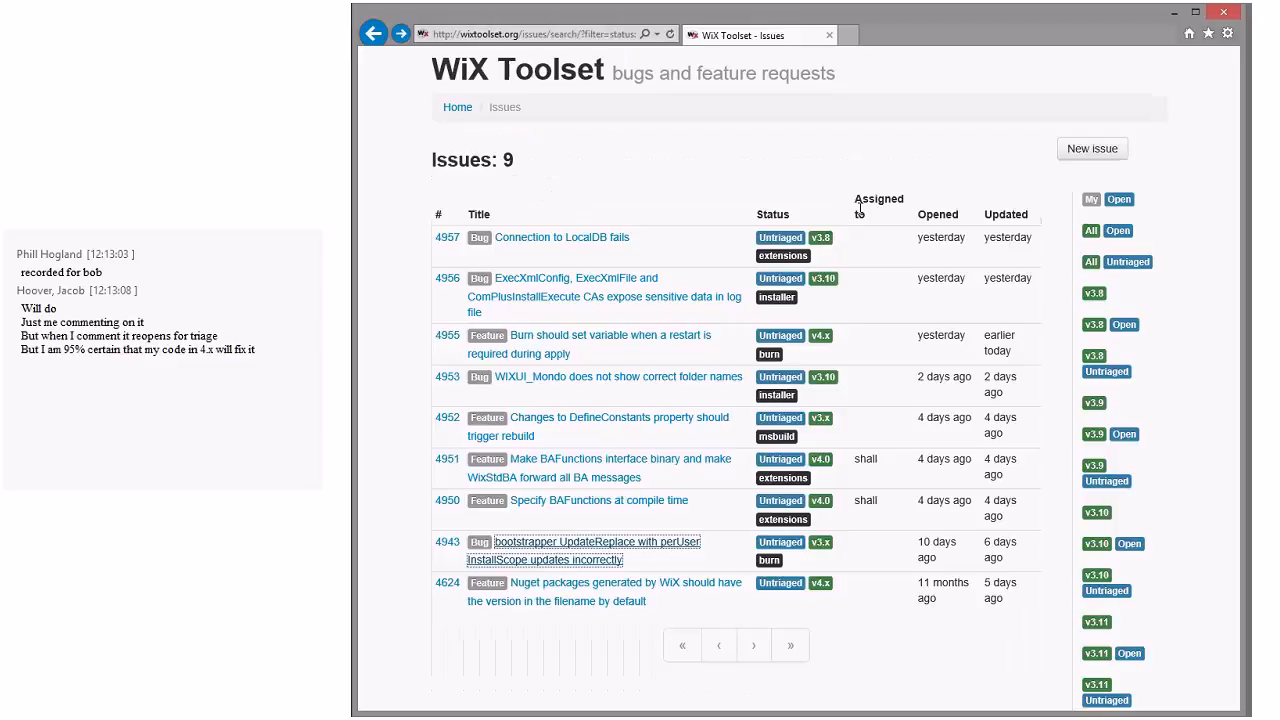
Step: Read BAFunctions issues 4950 and 4951, then return to the issues list
{"action": "left_click", "coordinate": [598, 500]}
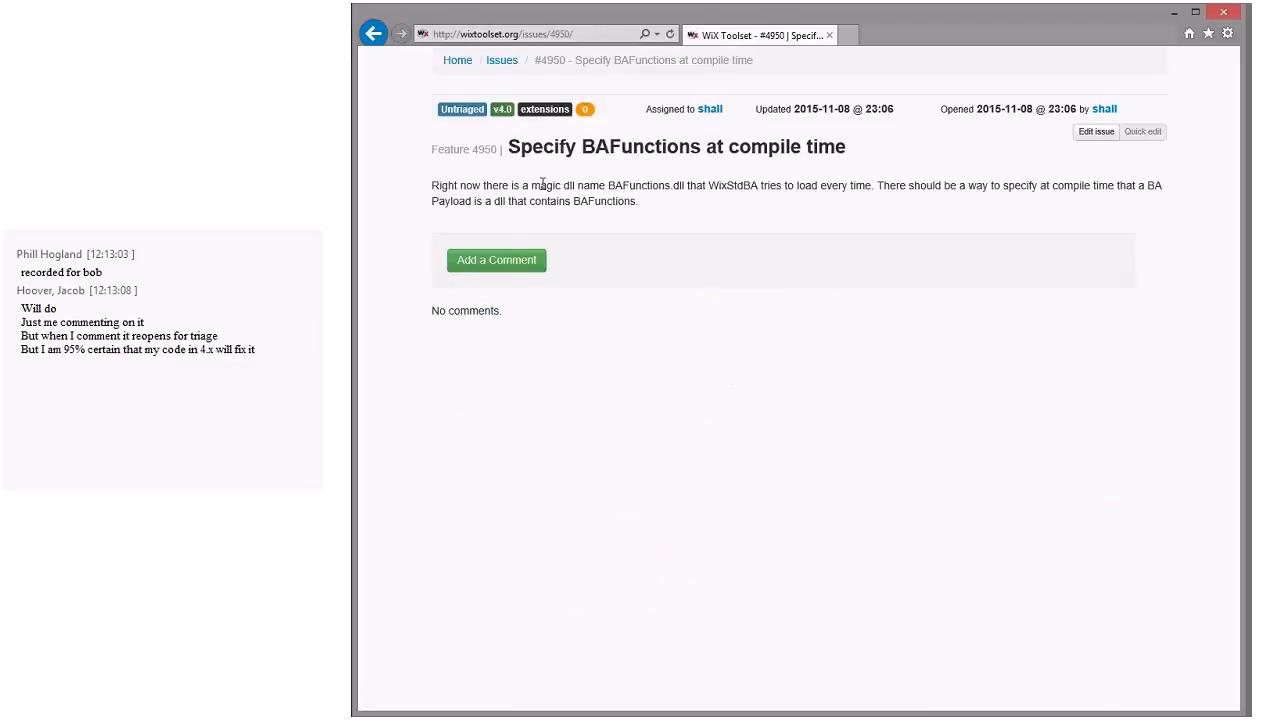
{"action": "mouse_move", "coordinate": [772, 205]}
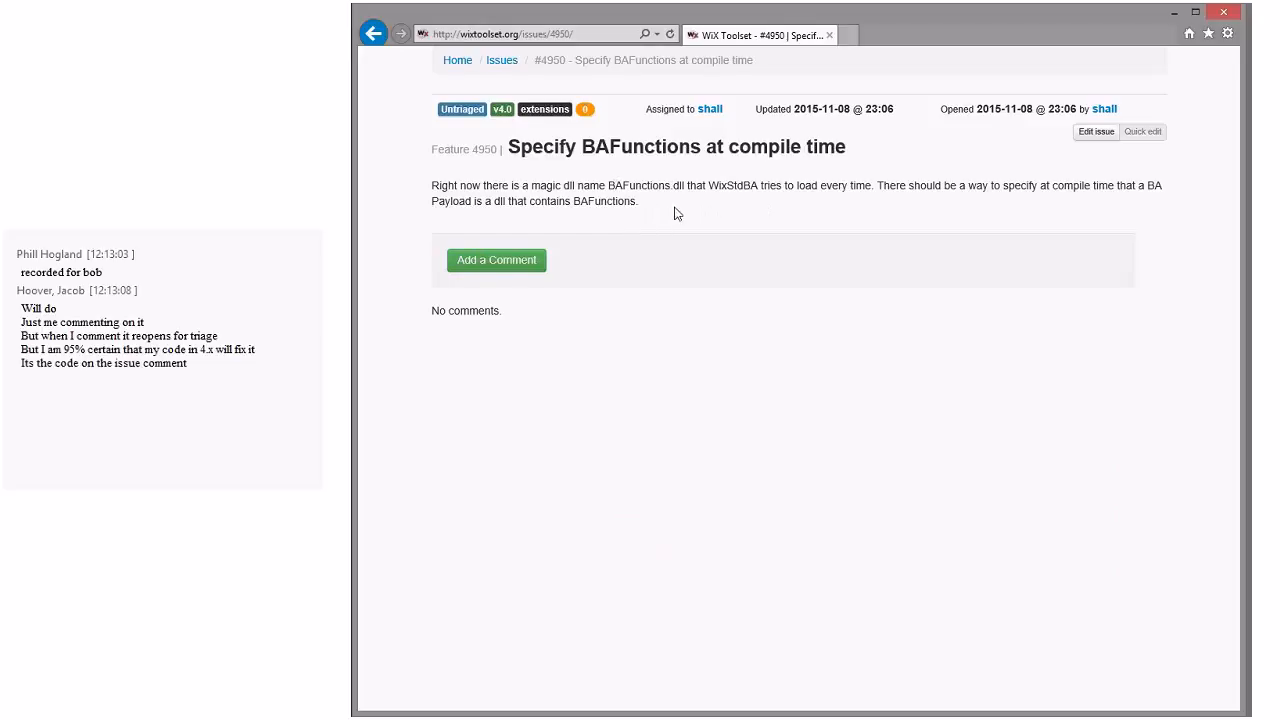
{"action": "mouse_move", "coordinate": [802, 199]}
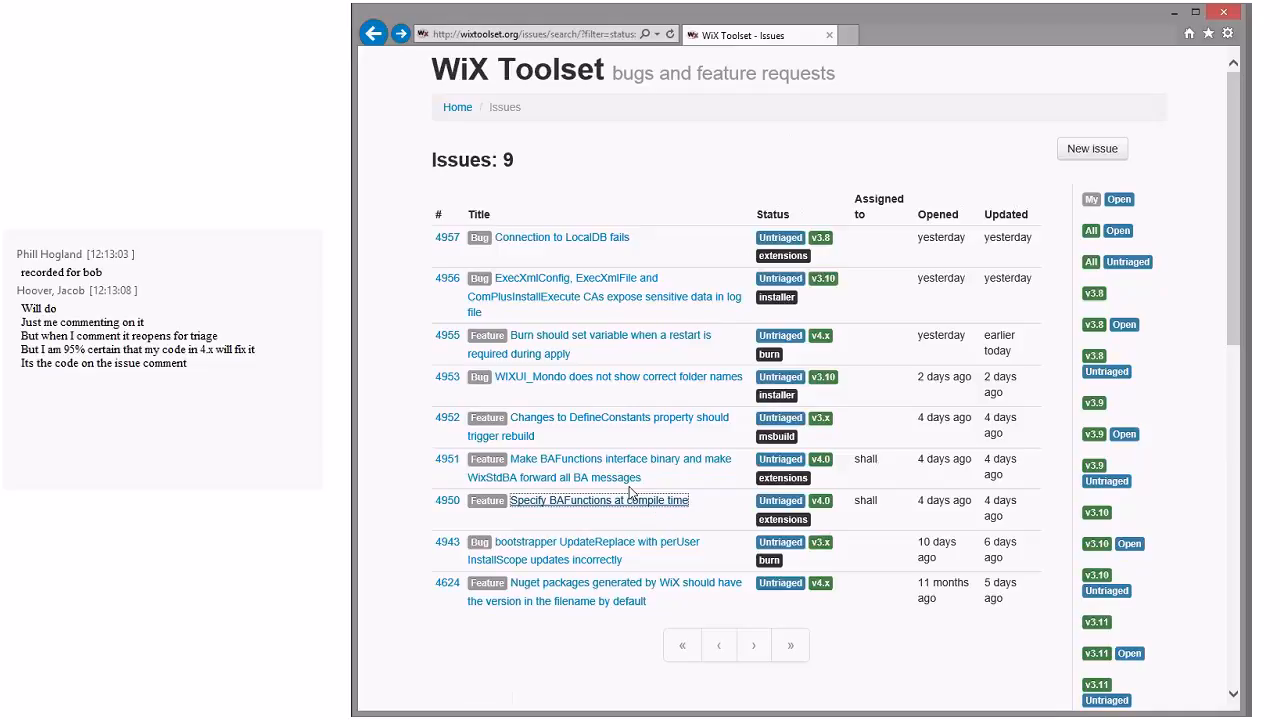
{"action": "mouse_move", "coordinate": [620, 467]}
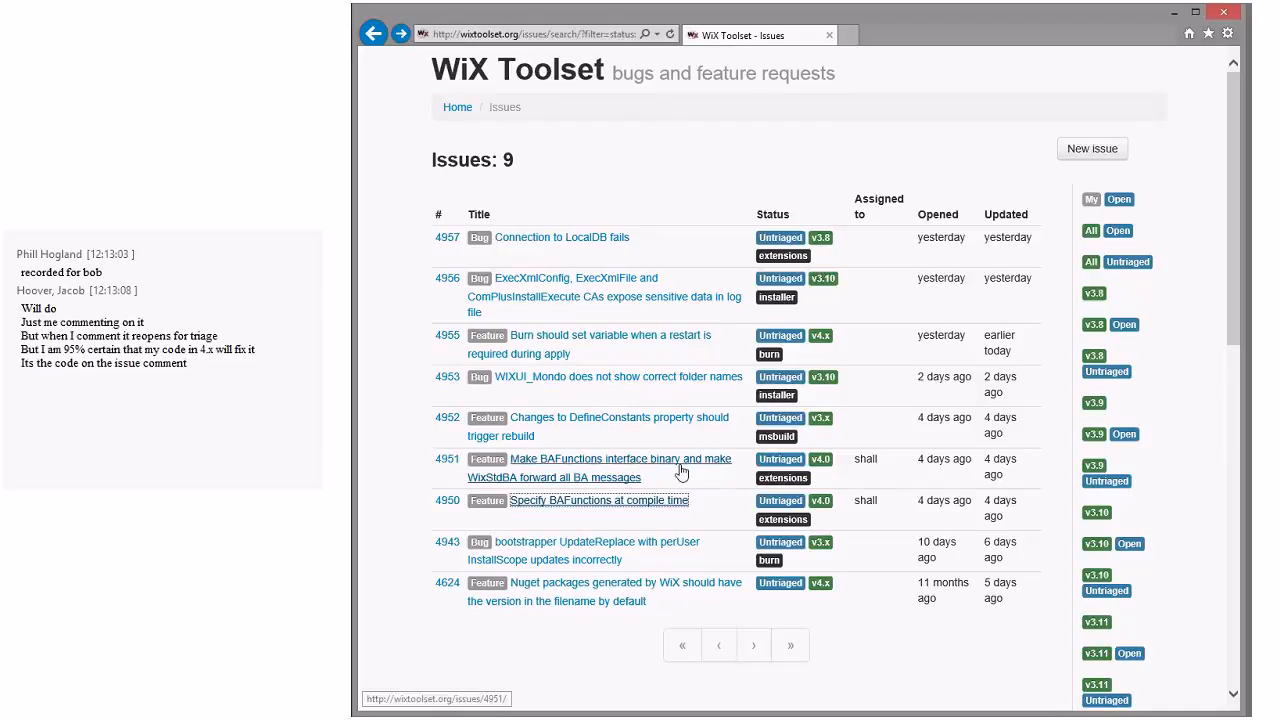
{"action": "left_click", "coordinate": [620, 459]}
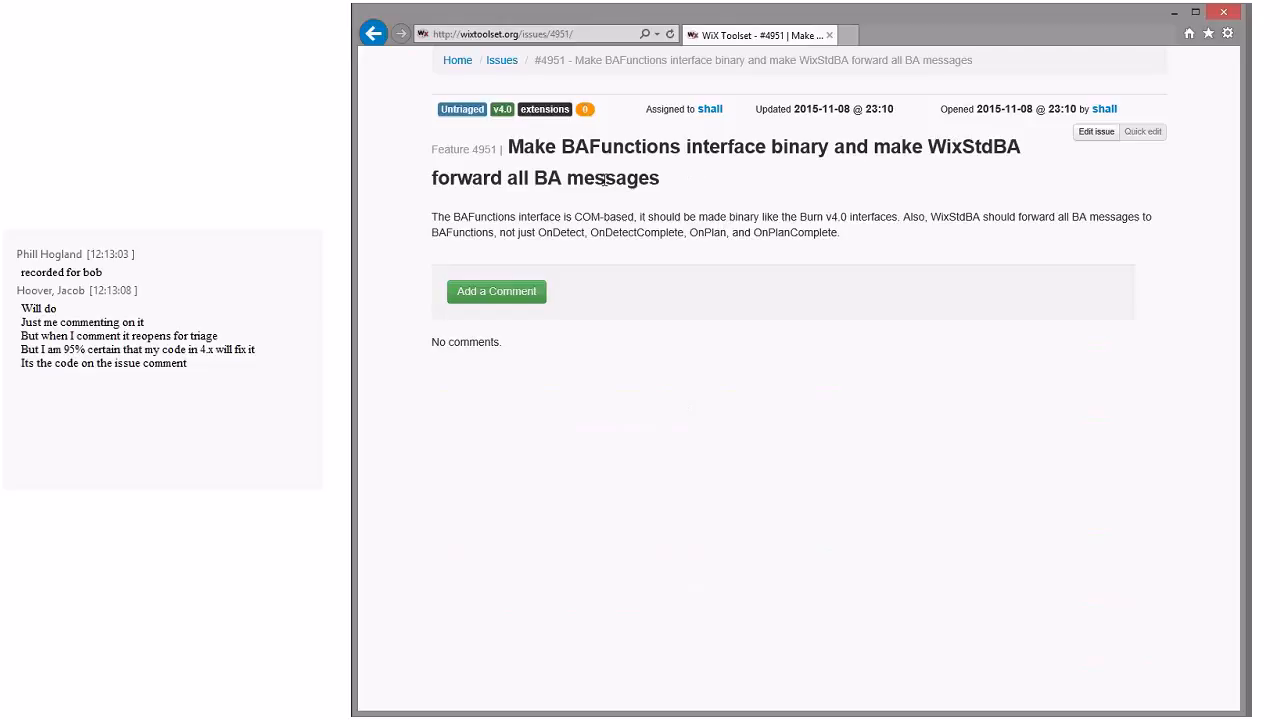
{"action": "left_click", "coordinate": [373, 33]}
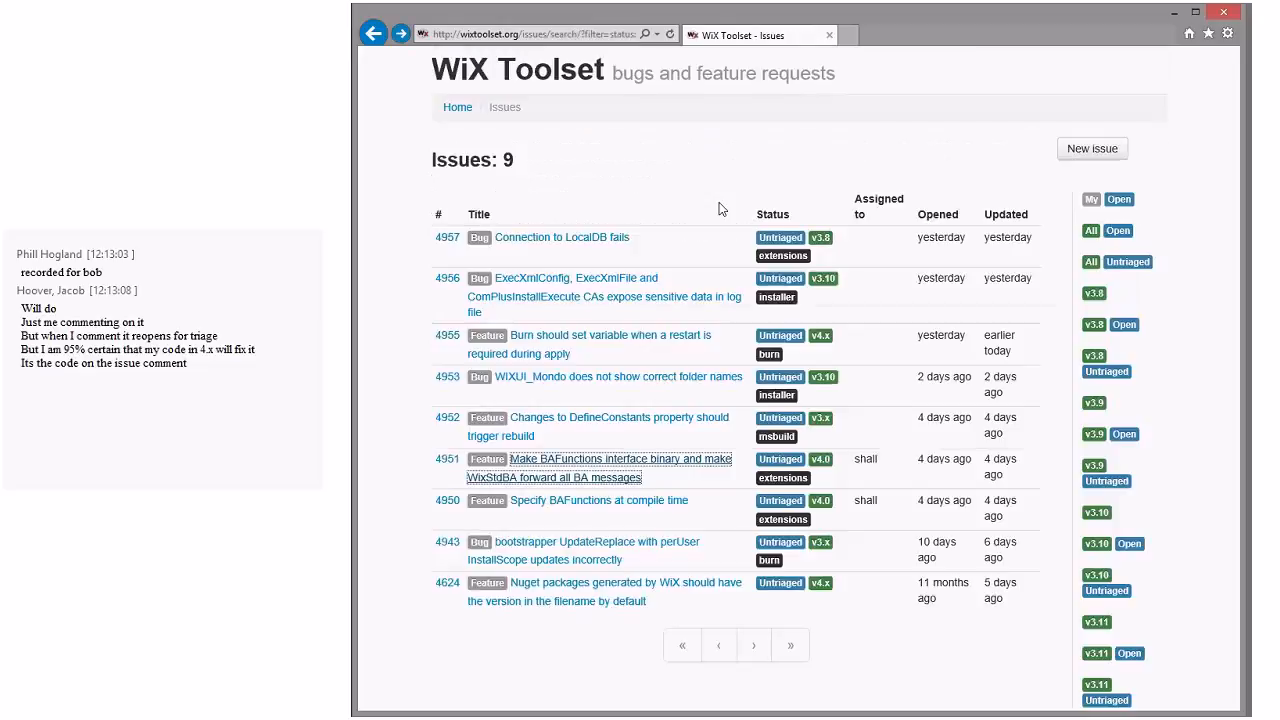
{"action": "mouse_move", "coordinate": [630, 428]}
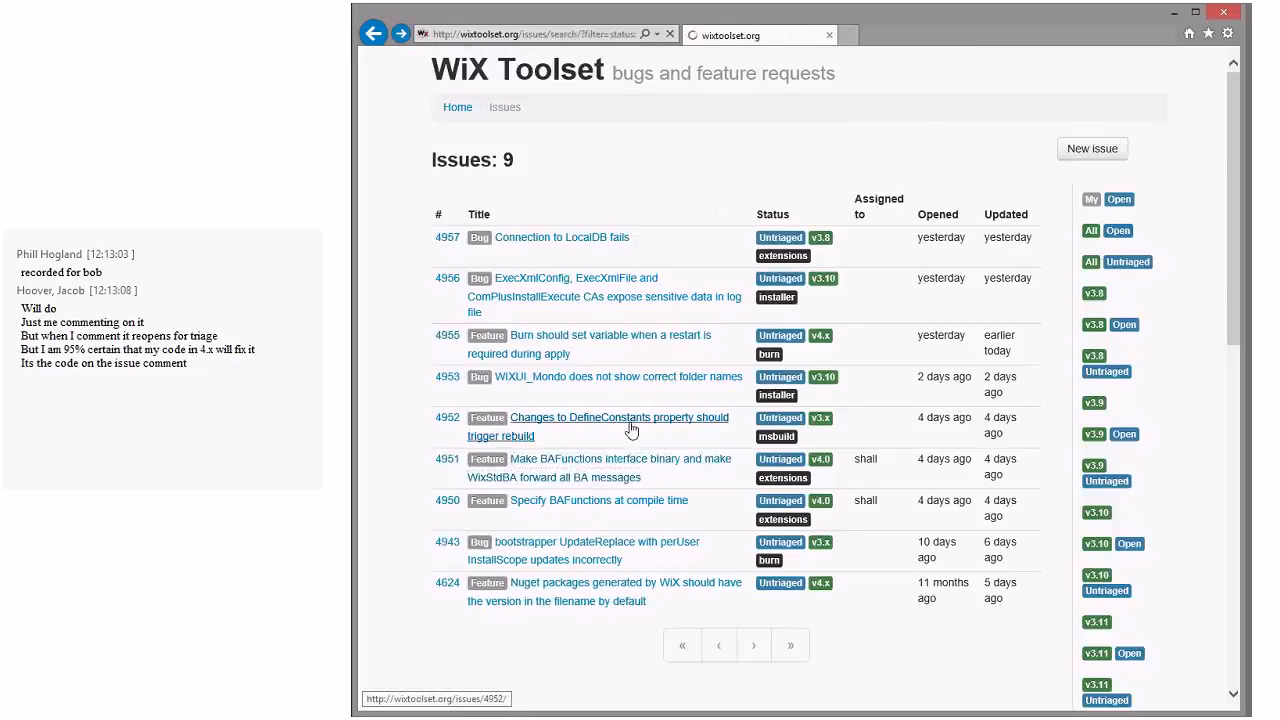
Step: Open issue 4952 on DefineConstants changes triggering rebuilds and read through it
{"action": "left_click", "coordinate": [618, 417]}
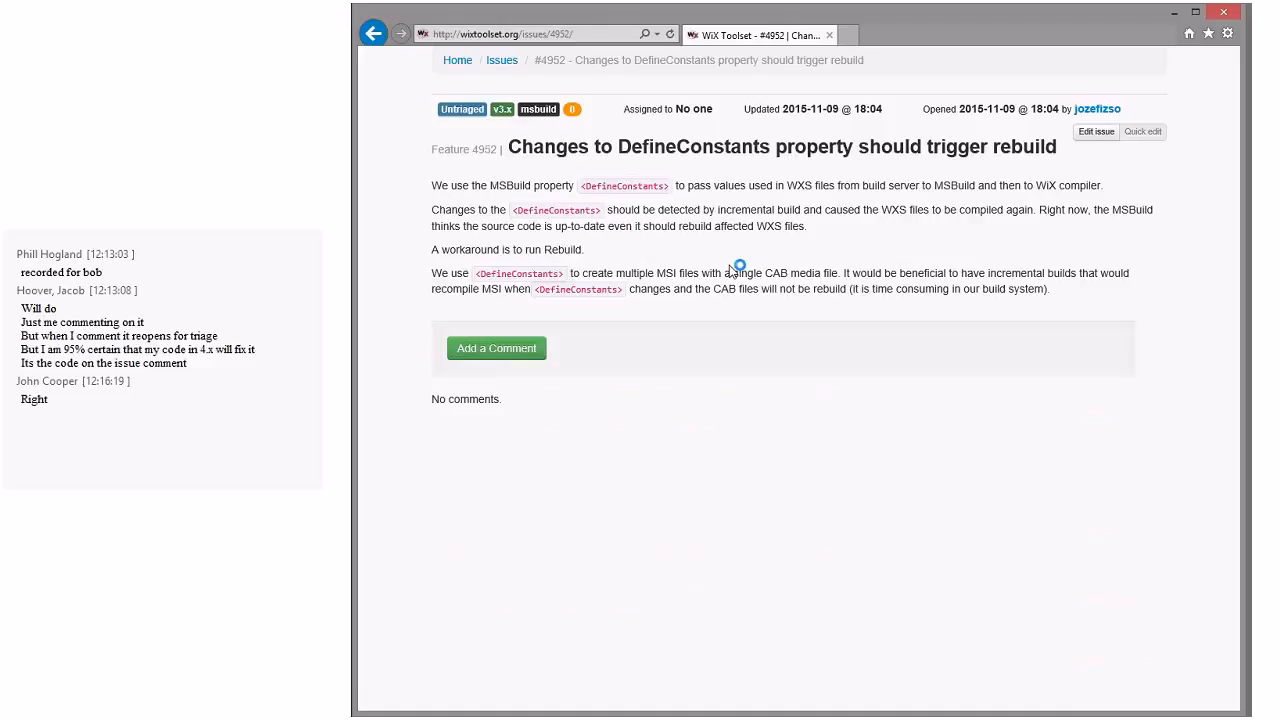
{"action": "mouse_move", "coordinate": [733, 270]}
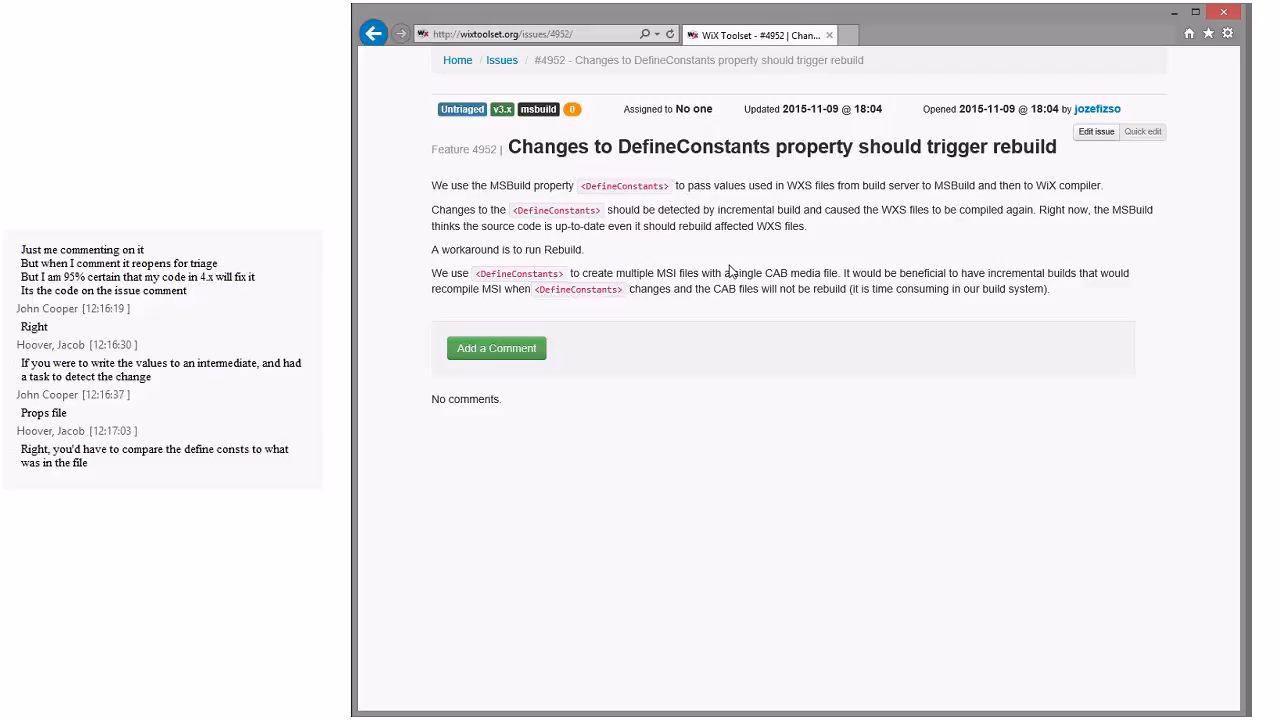
{"action": "scroll", "scroll_direction": "down", "scroll_amount": 3}
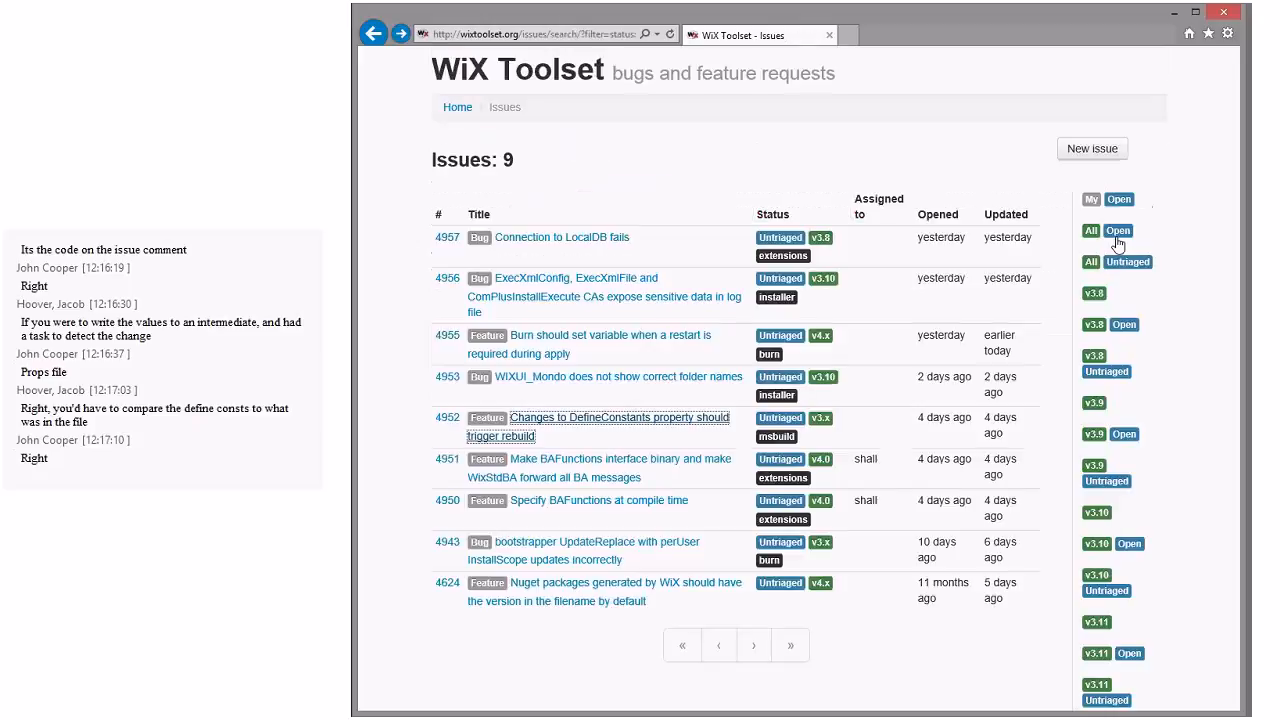
{"action": "mouse_move", "coordinate": [648, 387]}
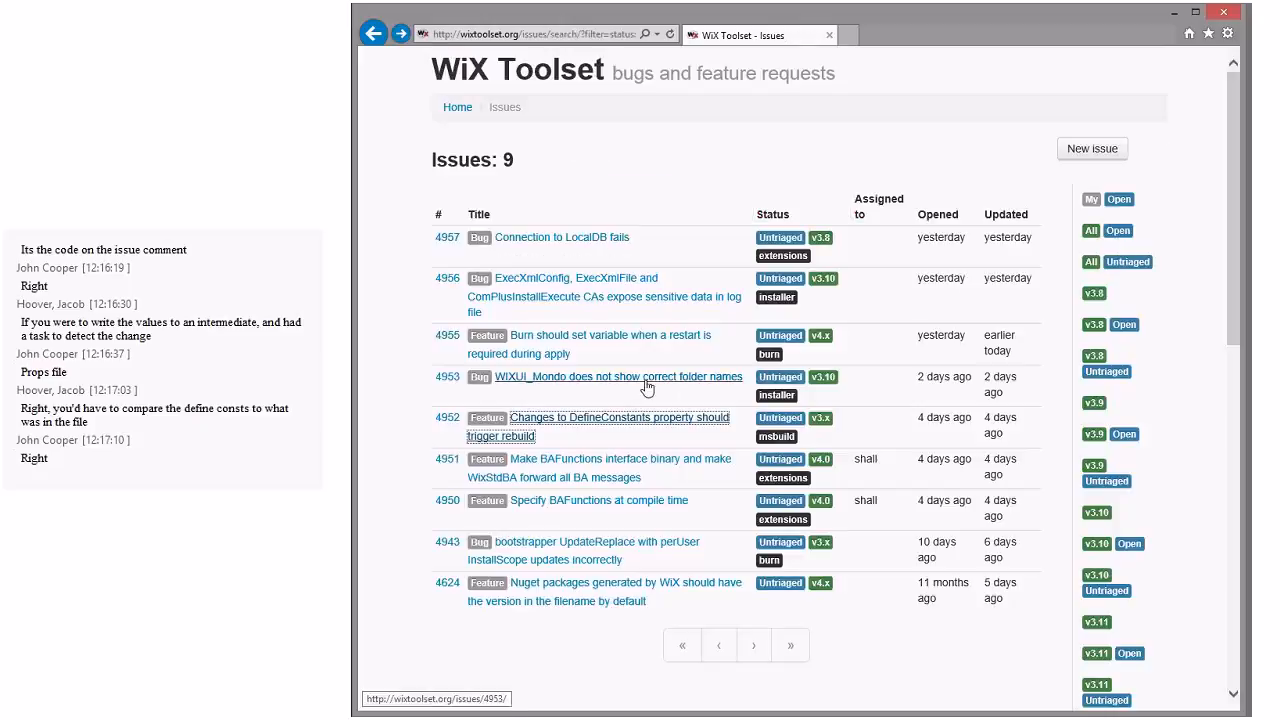
Step: Open issue 4953, 'WIXUI_Mondo does not show correct folder names', from the issues table
{"action": "left_click", "coordinate": [618, 377]}
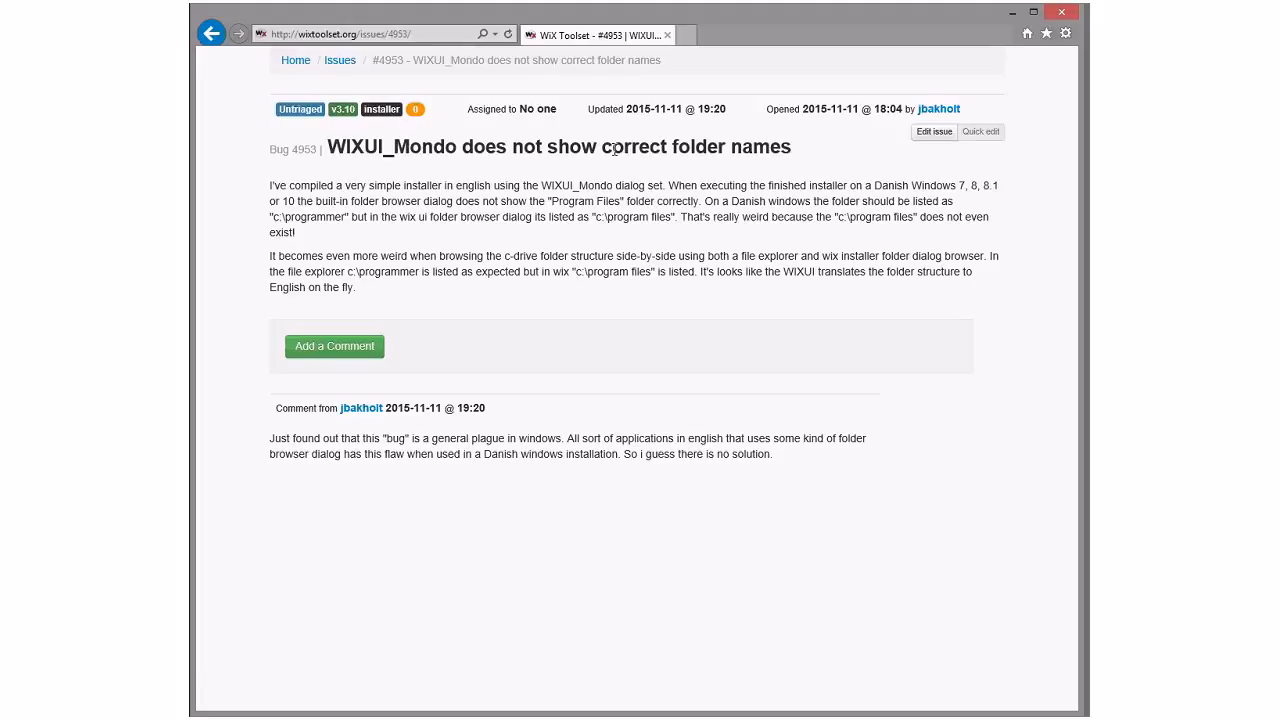
{"action": "mouse_move", "coordinate": [735, 184]}
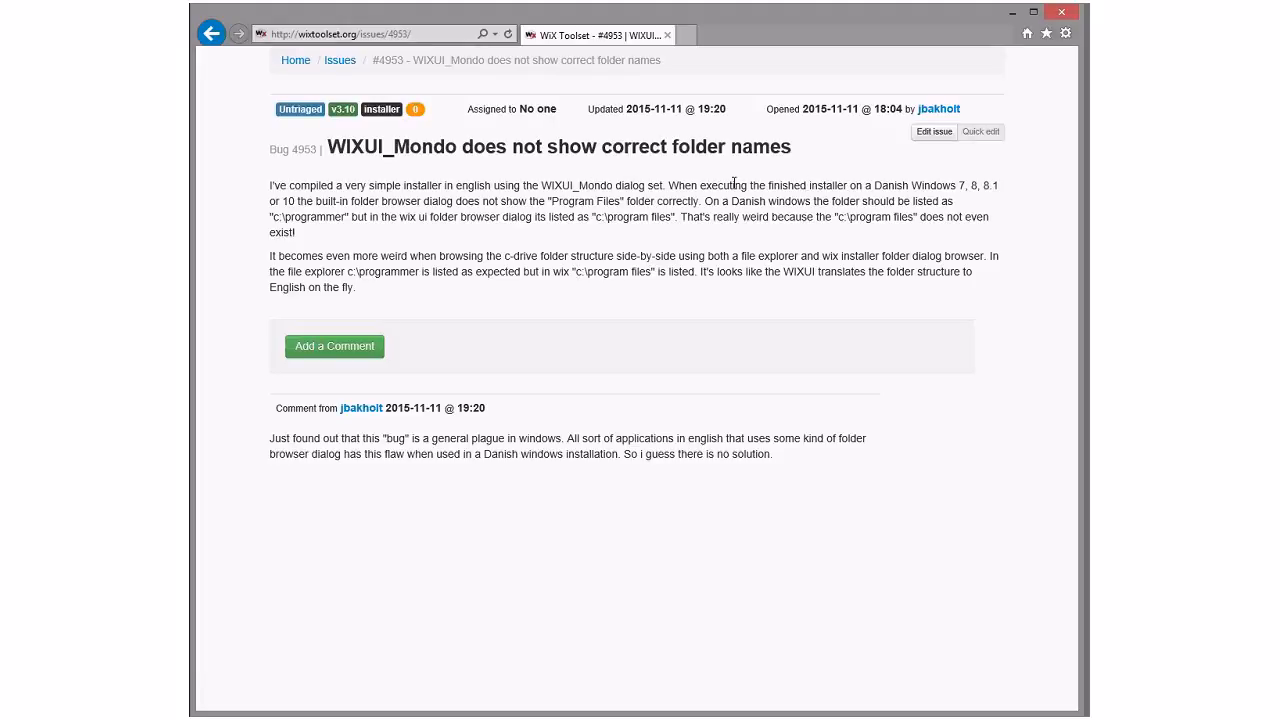
{"action": "mouse_move", "coordinate": [884, 189]}
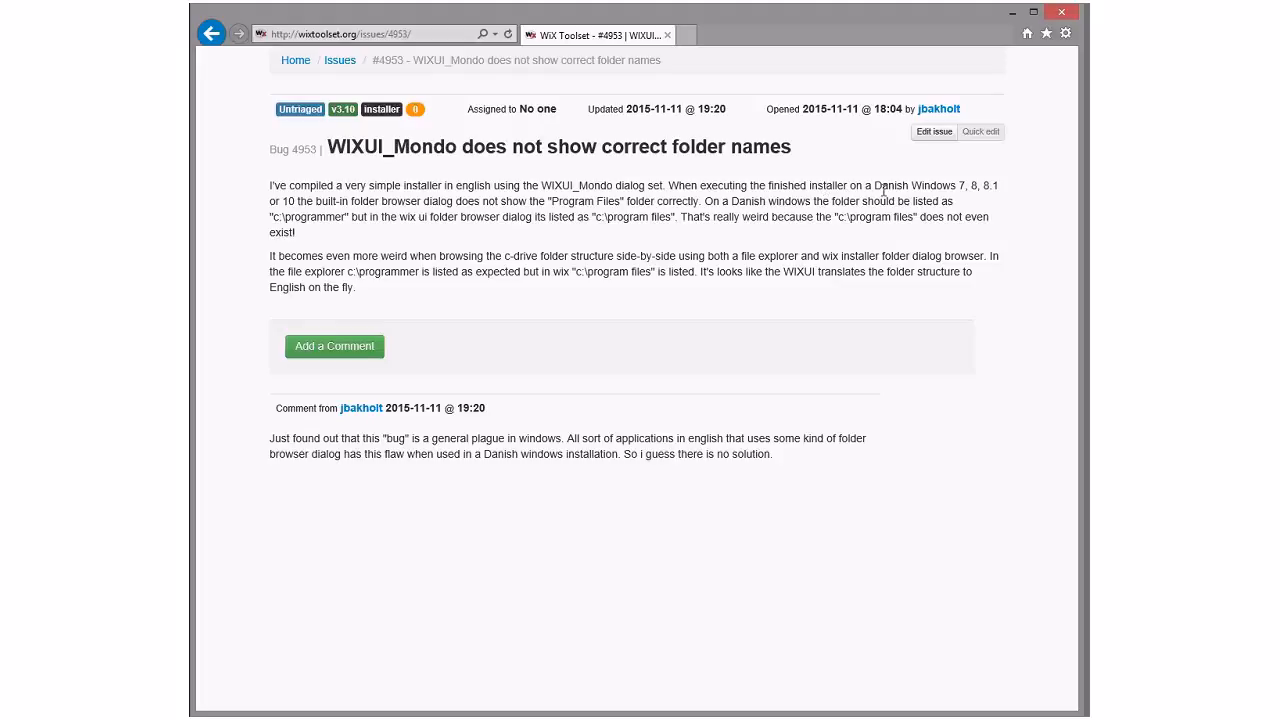
{"action": "mouse_move", "coordinate": [355, 201]}
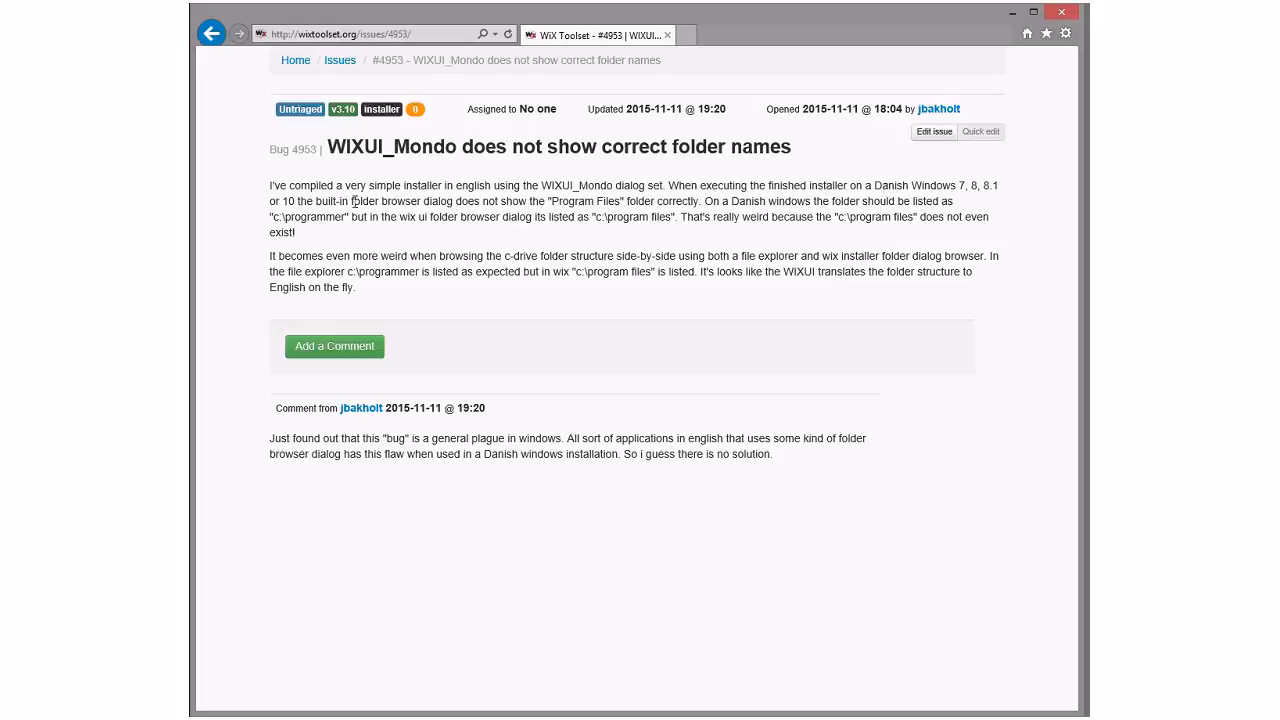
{"action": "mouse_move", "coordinate": [543, 206]}
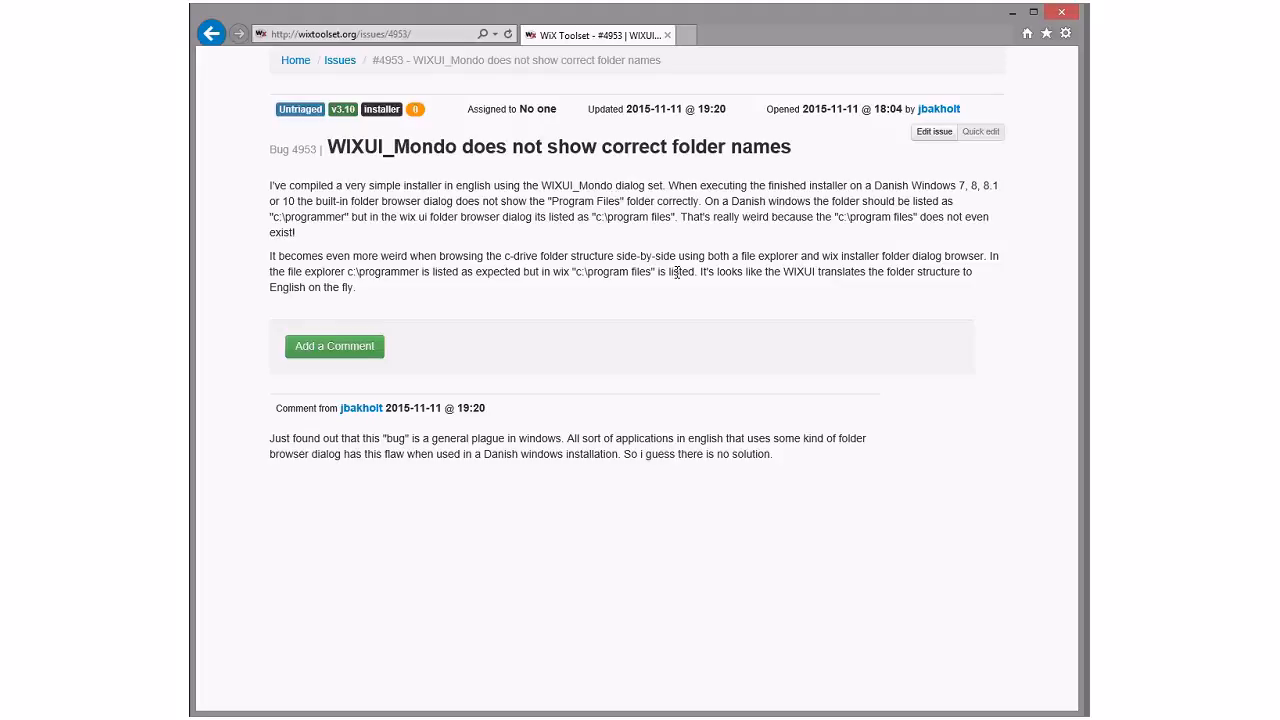
{"action": "mouse_move", "coordinate": [637, 288]}
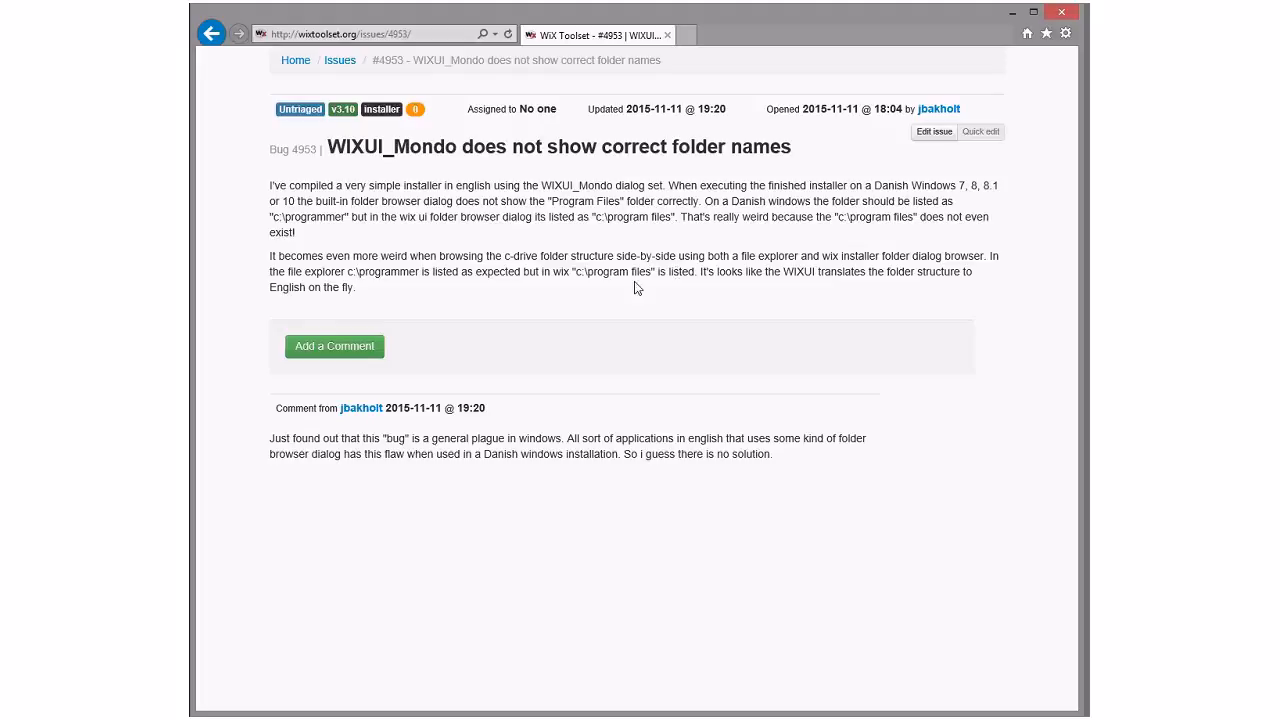
{"action": "mouse_move", "coordinate": [457, 239]}
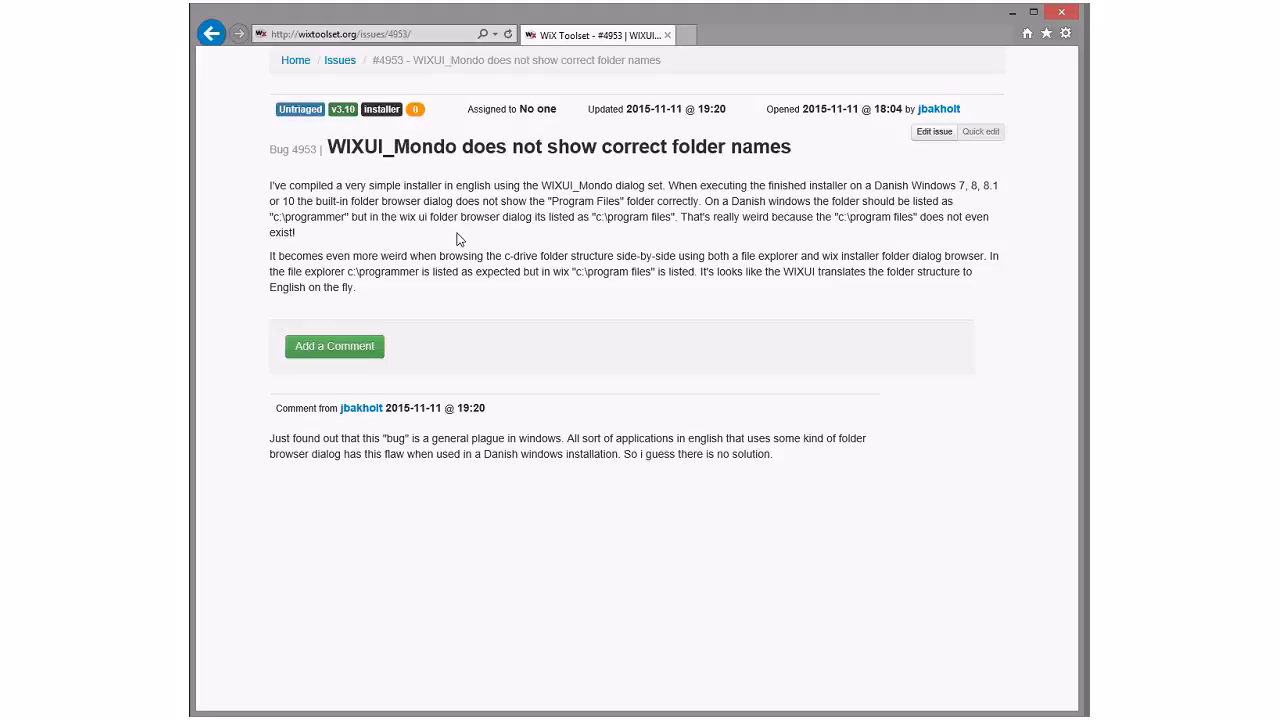
Step: Go back to the untriaged list and highlight the restart-related theme controls phrase on issue 4955
{"action": "left_click", "coordinate": [211, 33]}
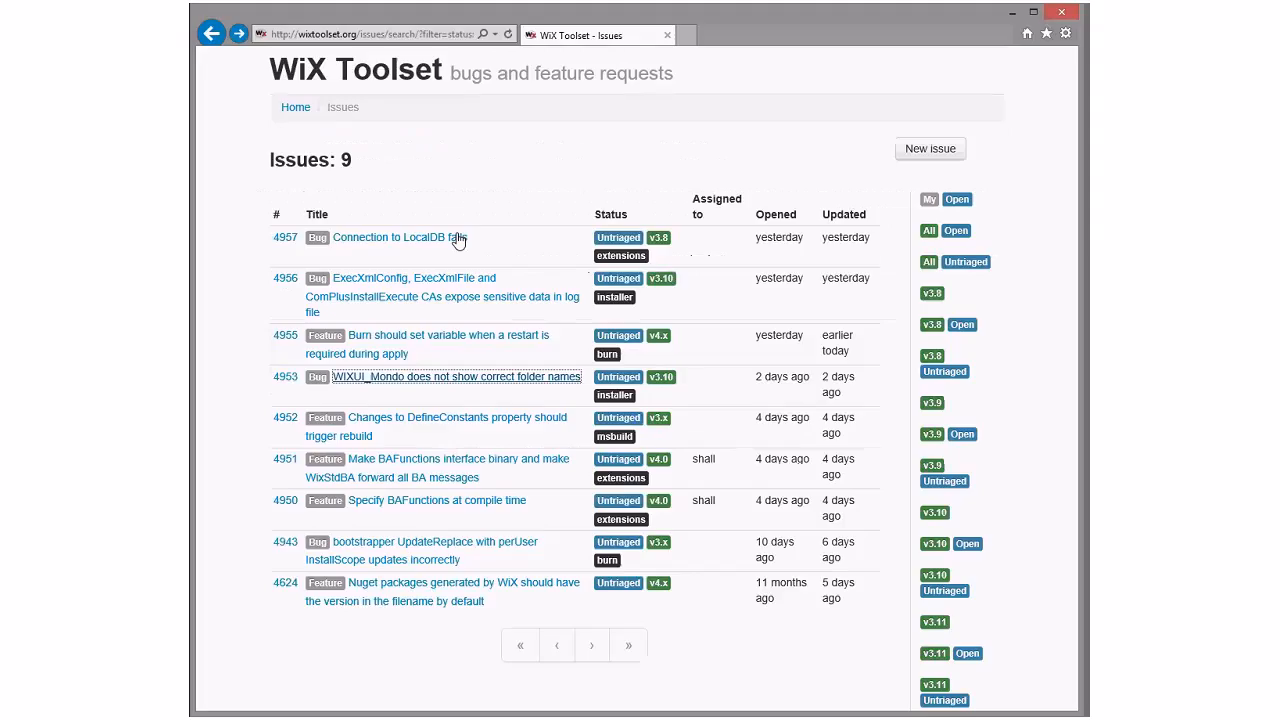
{"action": "mouse_move", "coordinate": [390, 345]}
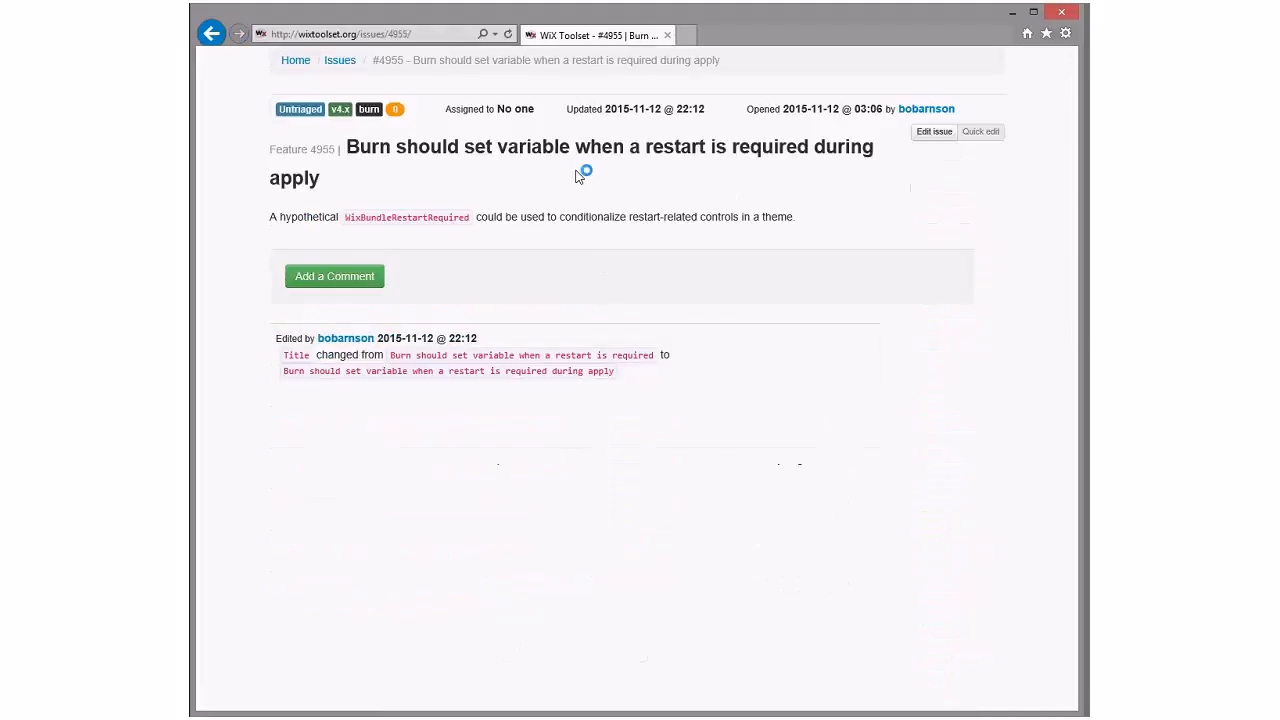
{"action": "mouse_move", "coordinate": [737, 165]}
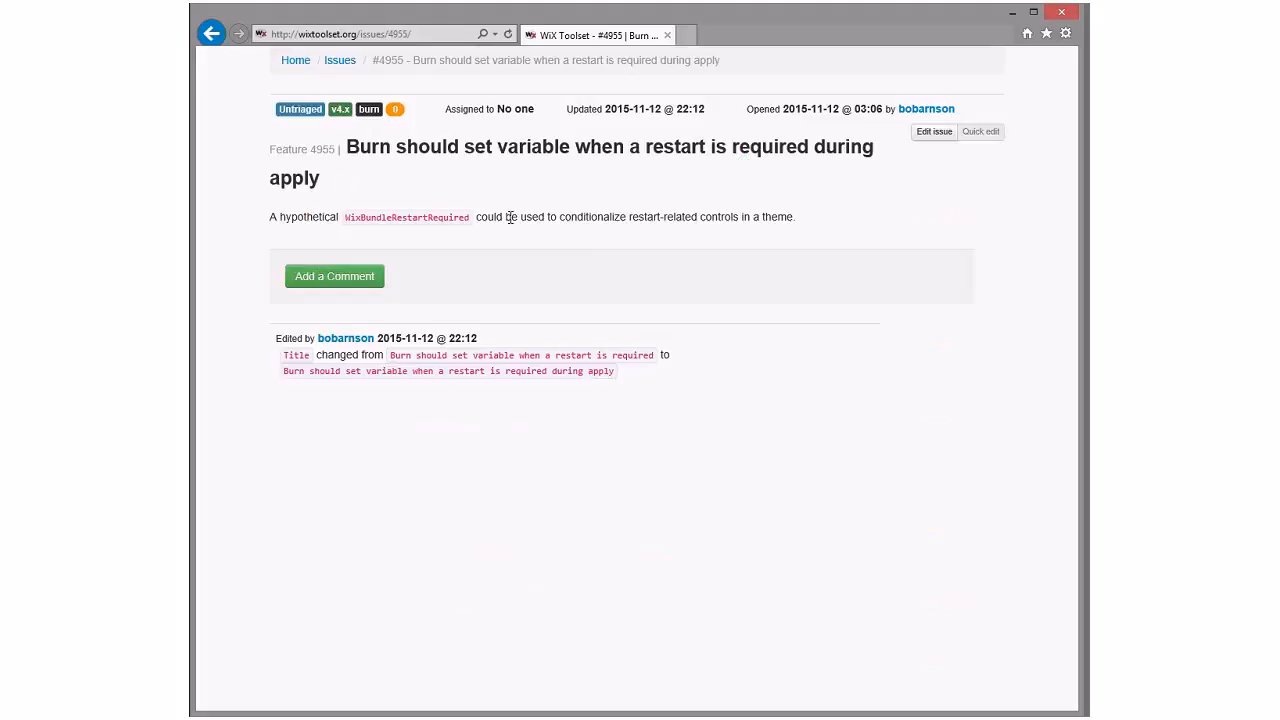
{"action": "mouse_move", "coordinate": [562, 218]}
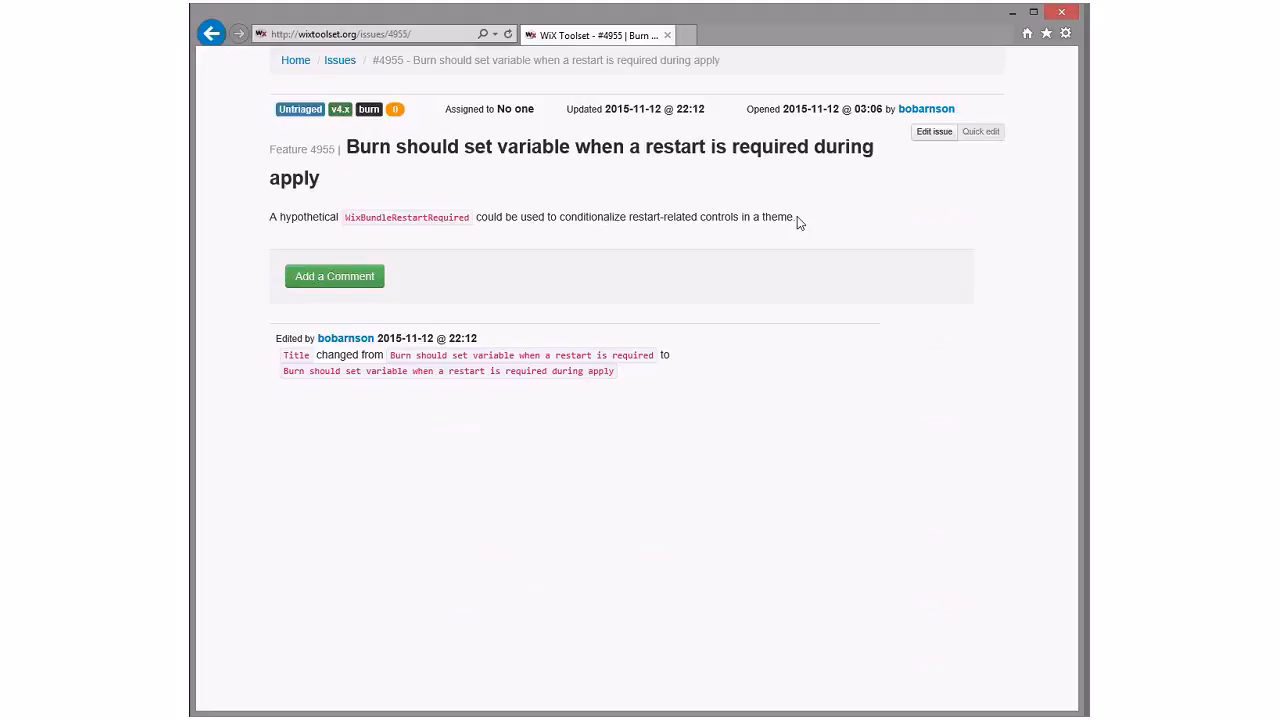
{"action": "left_click_drag", "start_coordinate": [558, 217], "coordinate": [797, 217]}
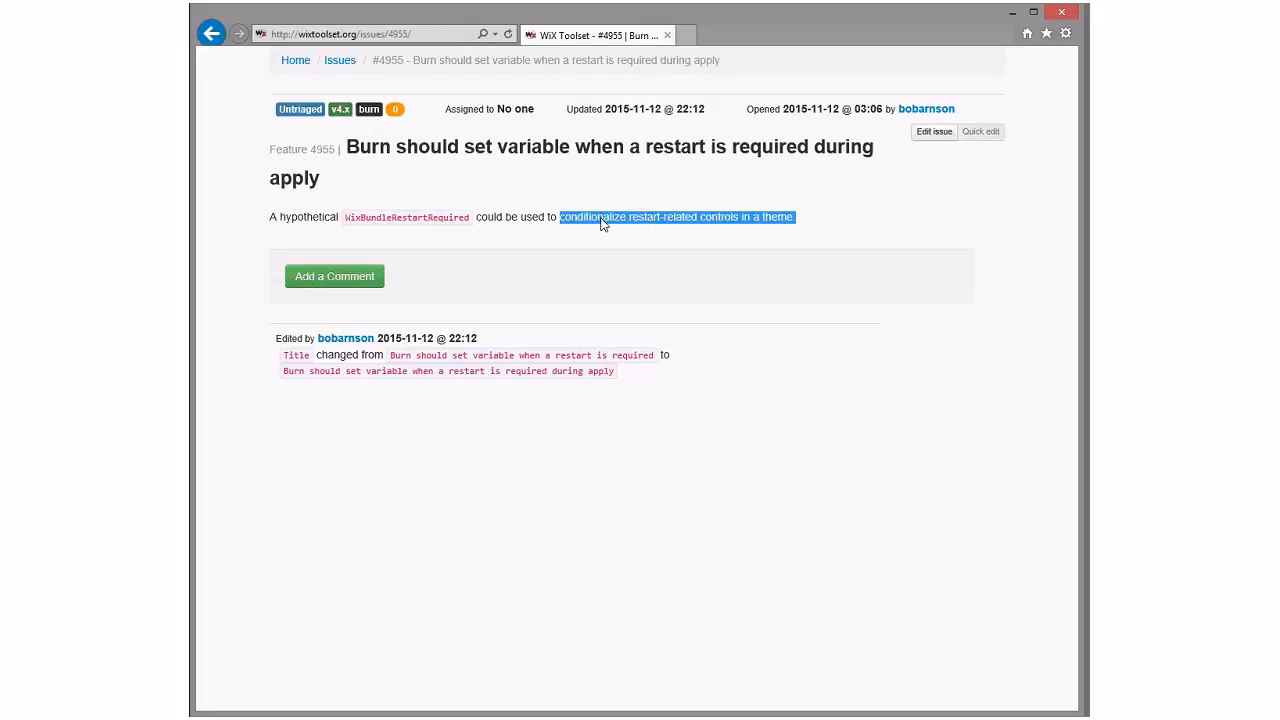
{"action": "left_click", "coordinate": [755, 234]}
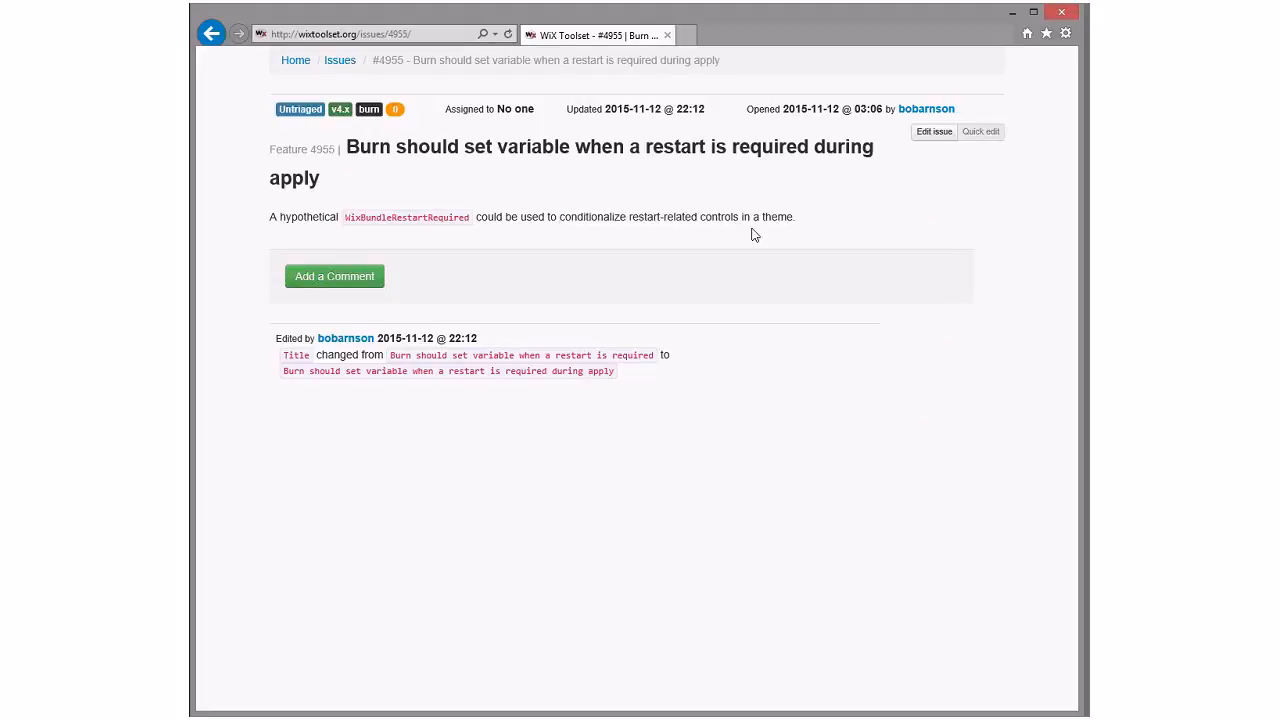
{"action": "mouse_move", "coordinate": [378, 212]}
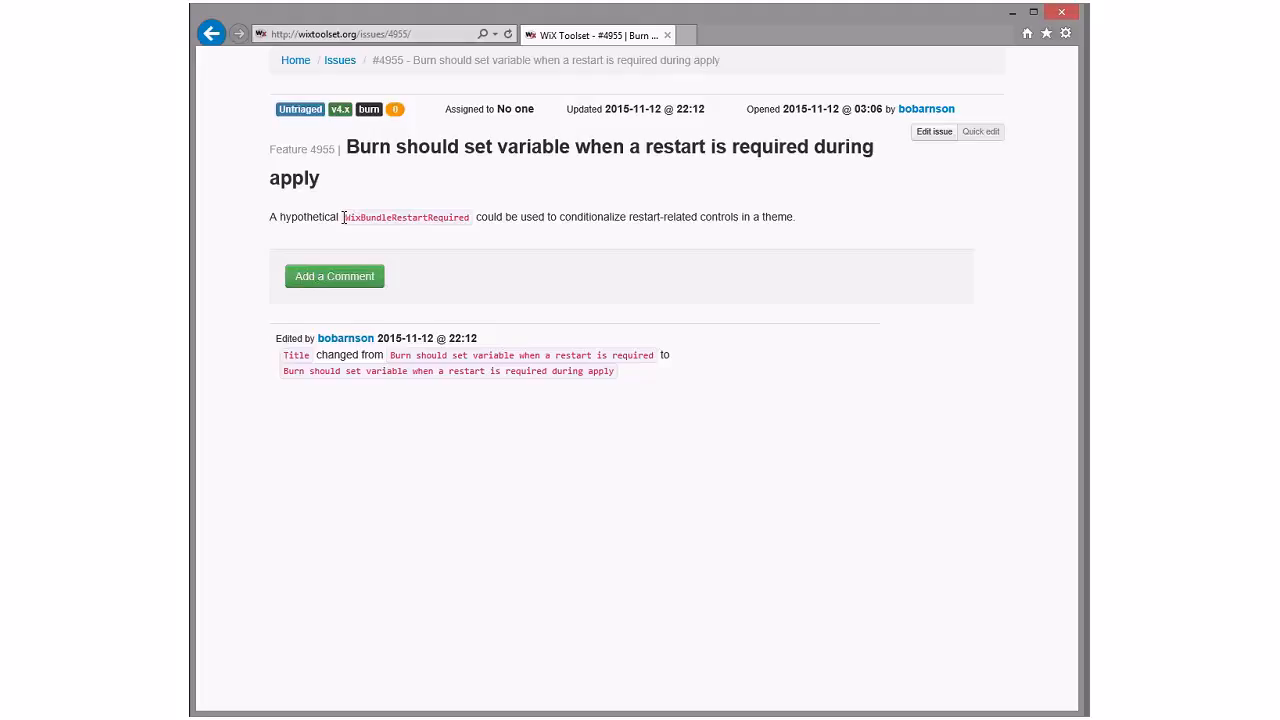
{"action": "mouse_move", "coordinate": [575, 184]}
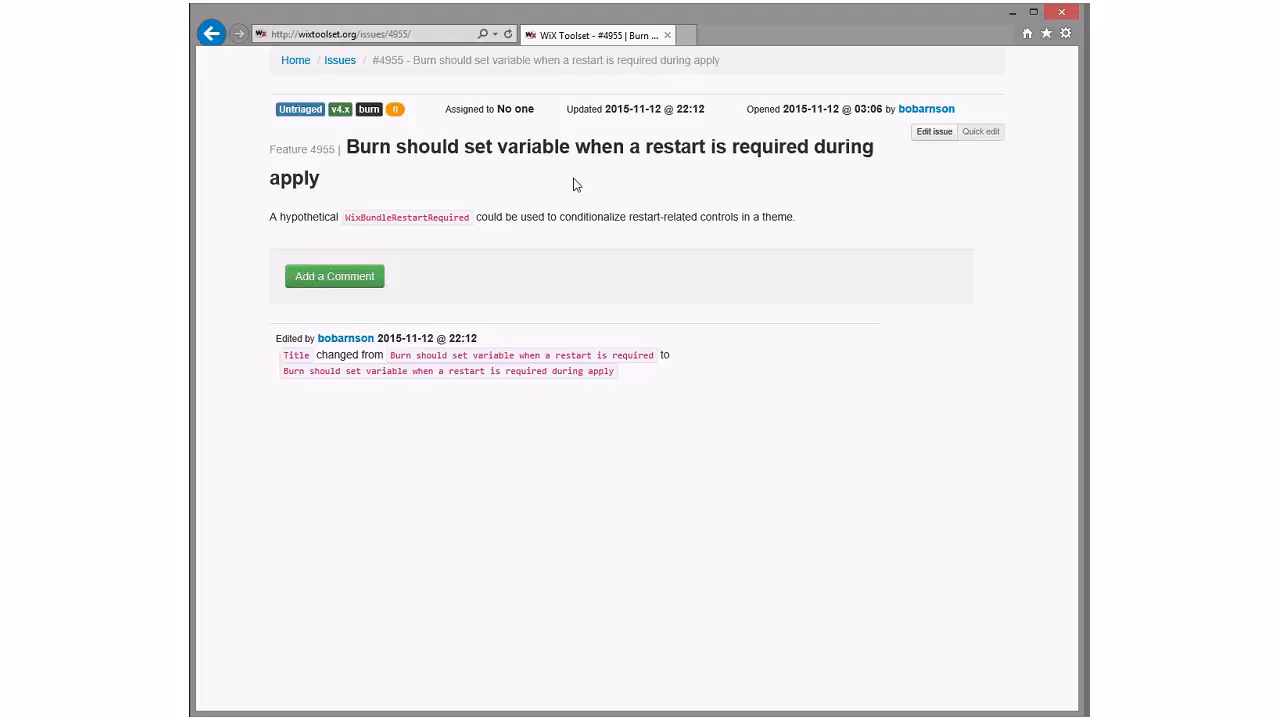
{"action": "mouse_move", "coordinate": [588, 235]}
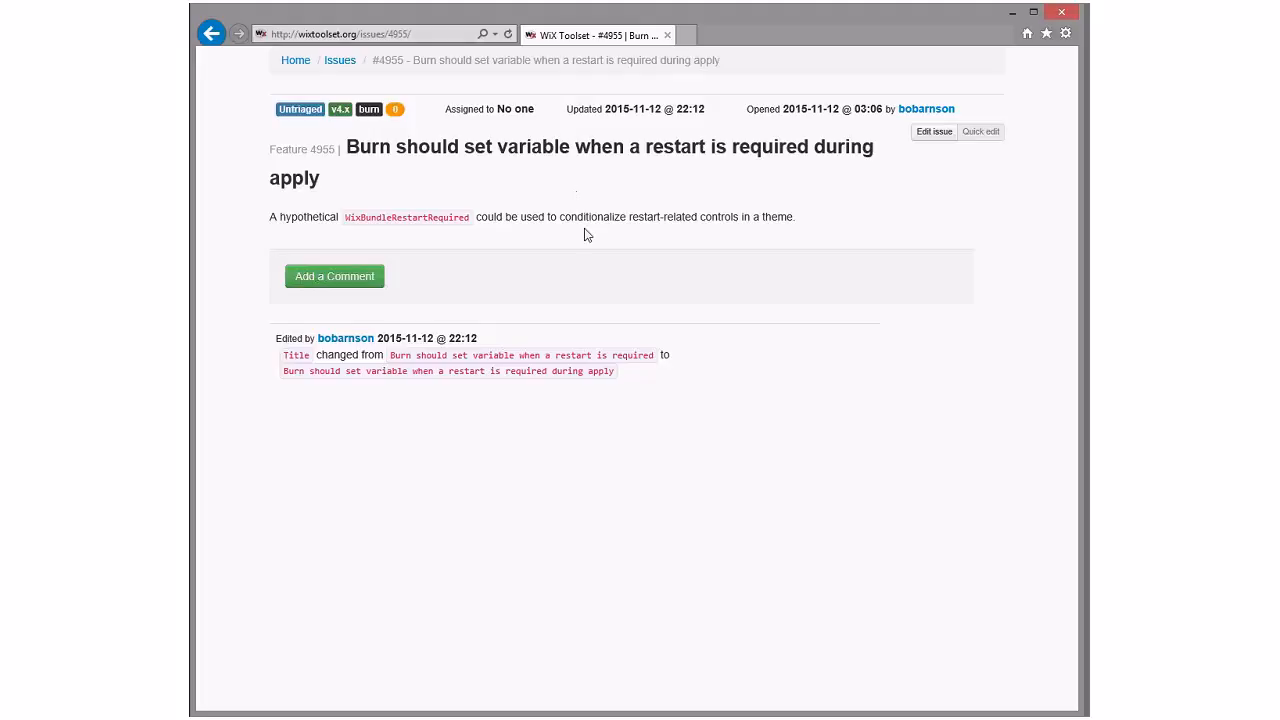
{"action": "mouse_move", "coordinate": [552, 216]}
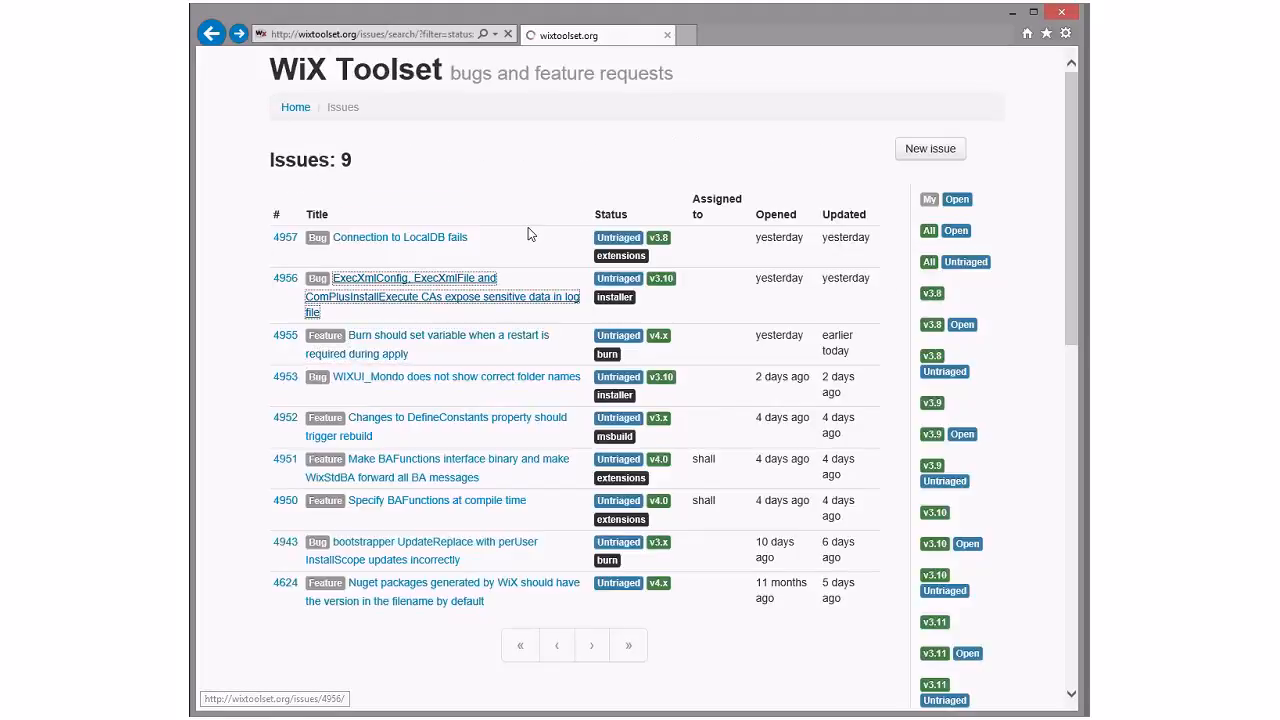
Step: Open bug 4956 on CAs exposing sensitive data in logs and scroll through it
{"action": "left_click", "coordinate": [413, 277]}
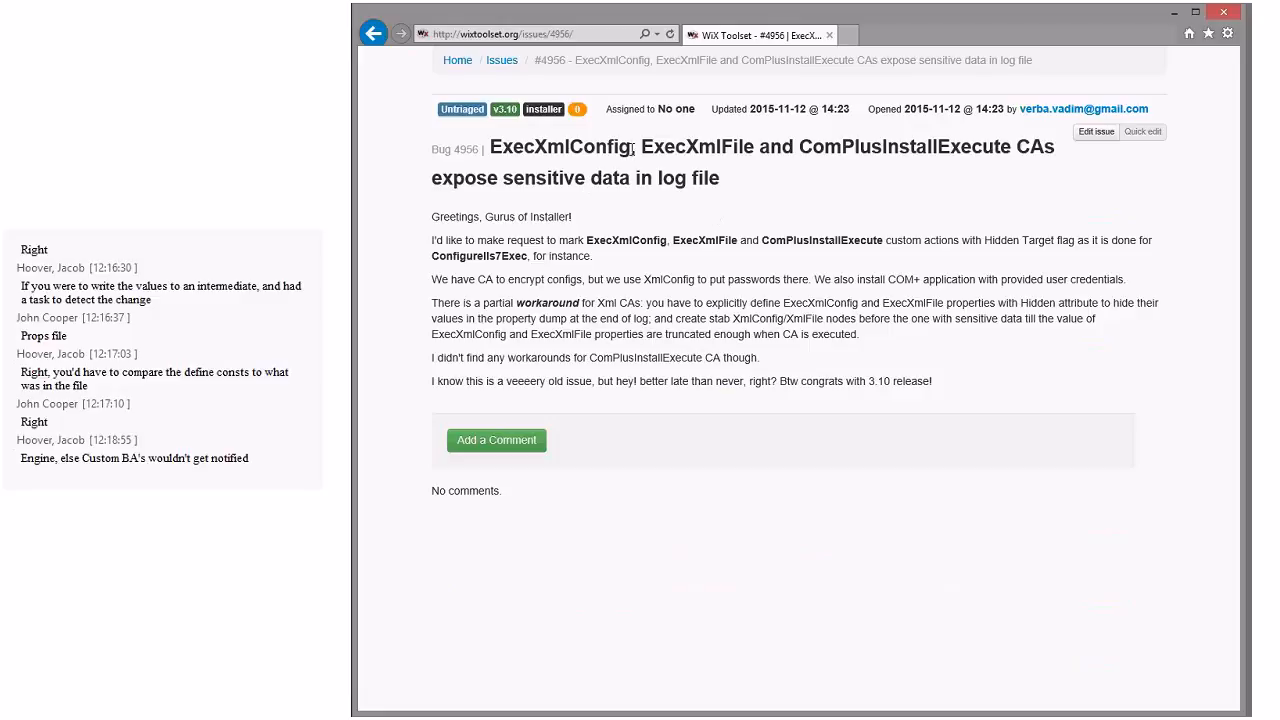
{"action": "mouse_move", "coordinate": [633, 223]}
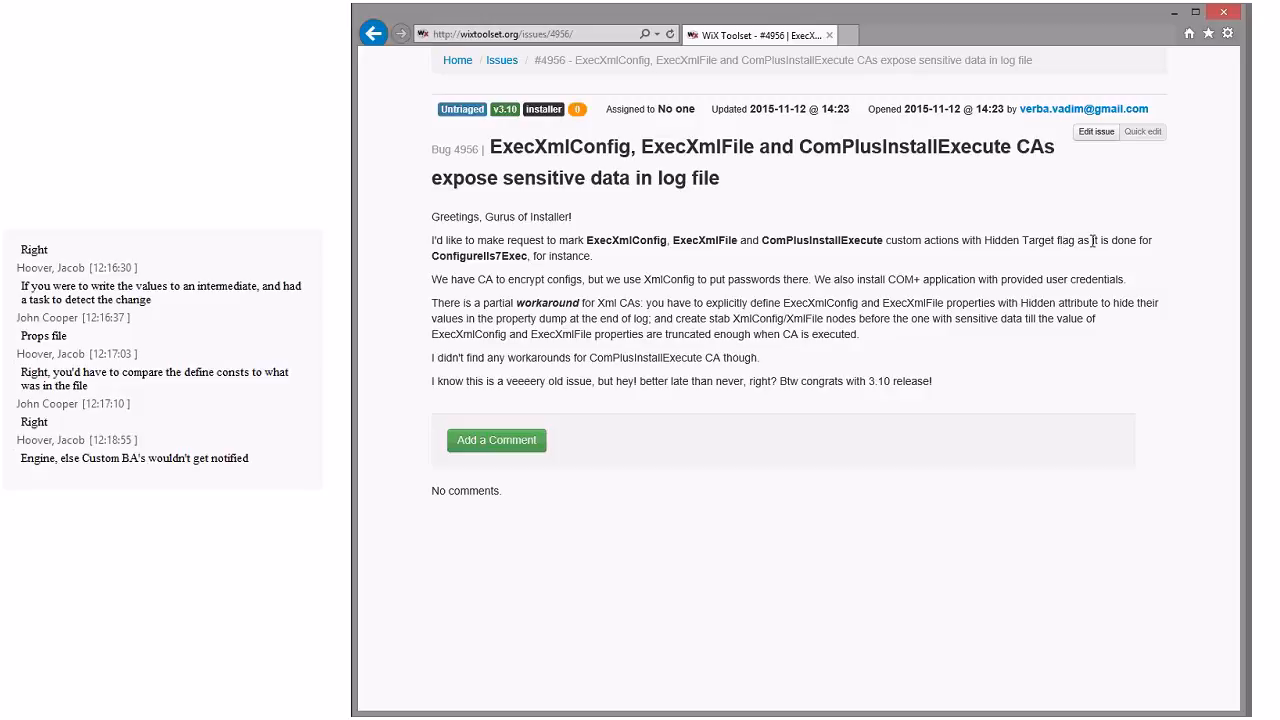
{"action": "mouse_move", "coordinate": [588, 270]}
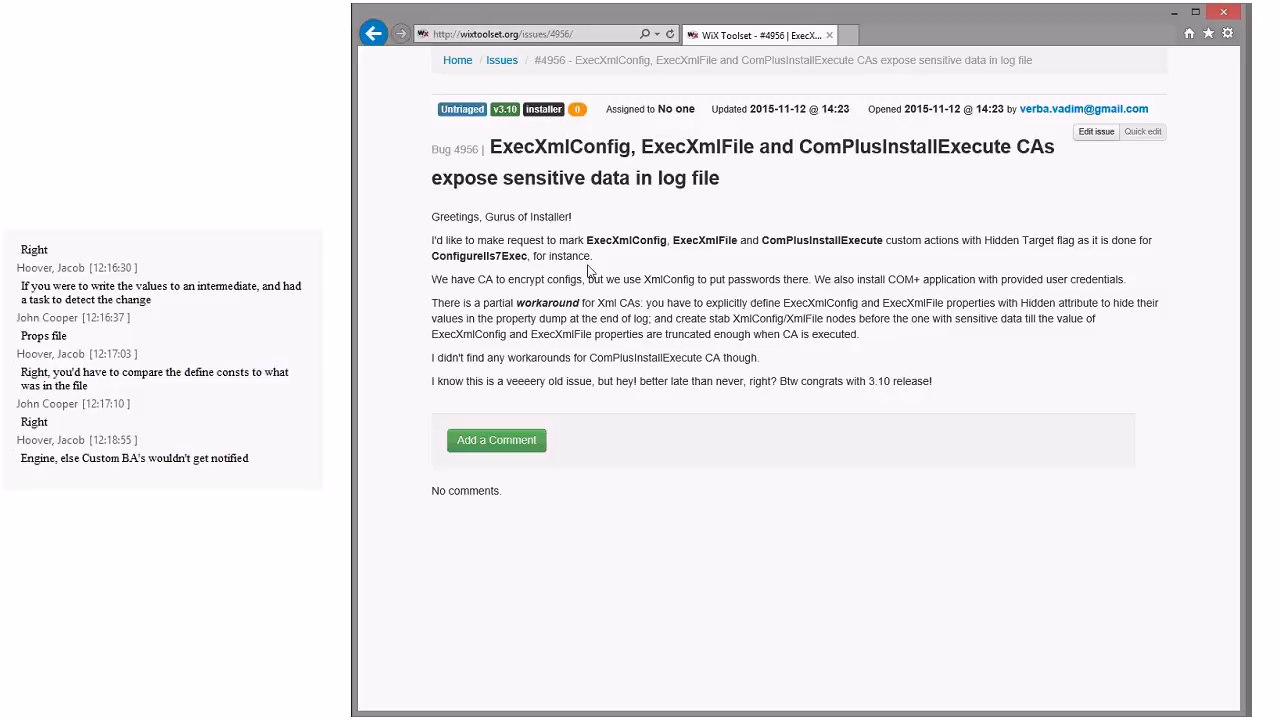
{"action": "mouse_move", "coordinate": [562, 312]}
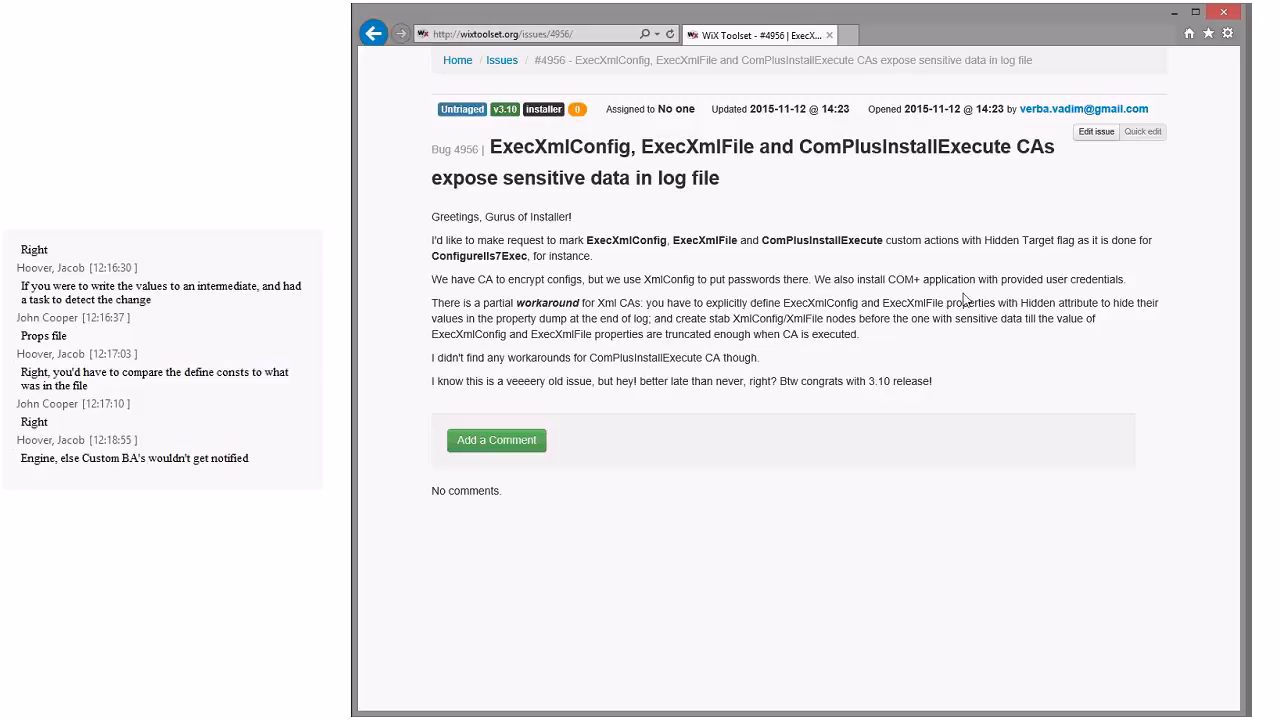
{"action": "scroll", "scroll_direction": "down", "scroll_amount": 3}
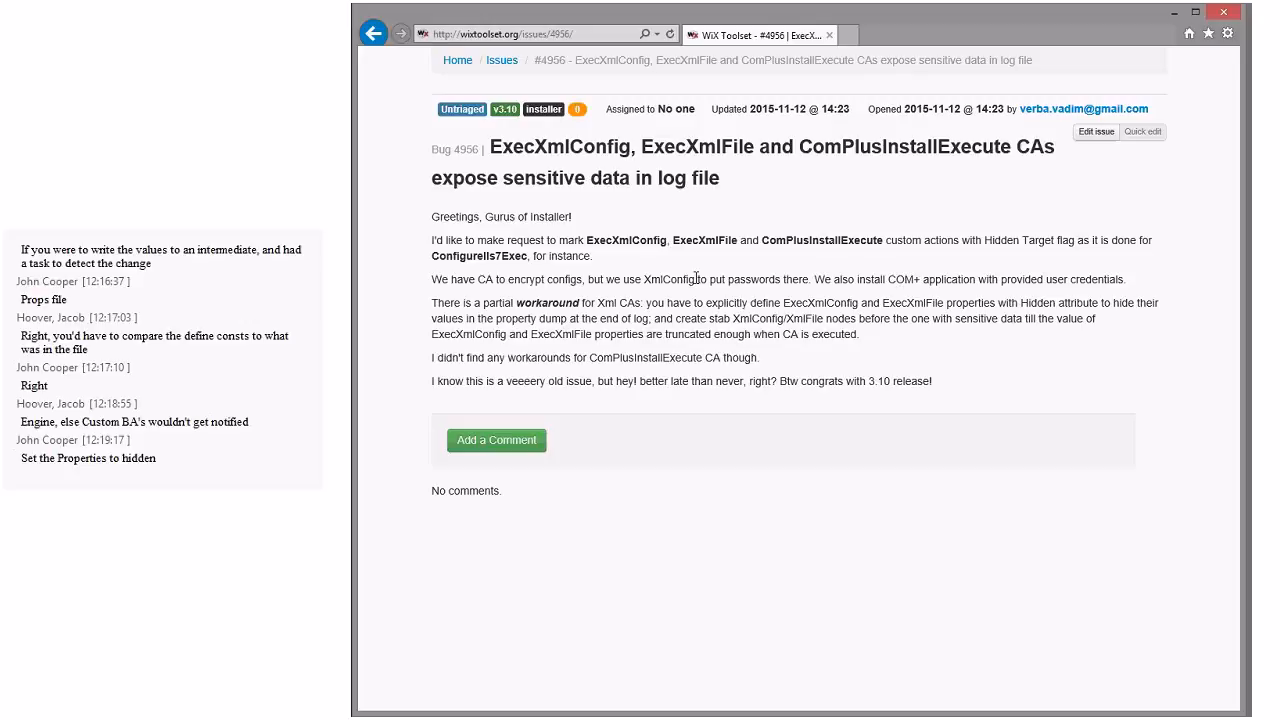
{"action": "mouse_move", "coordinate": [878, 277]}
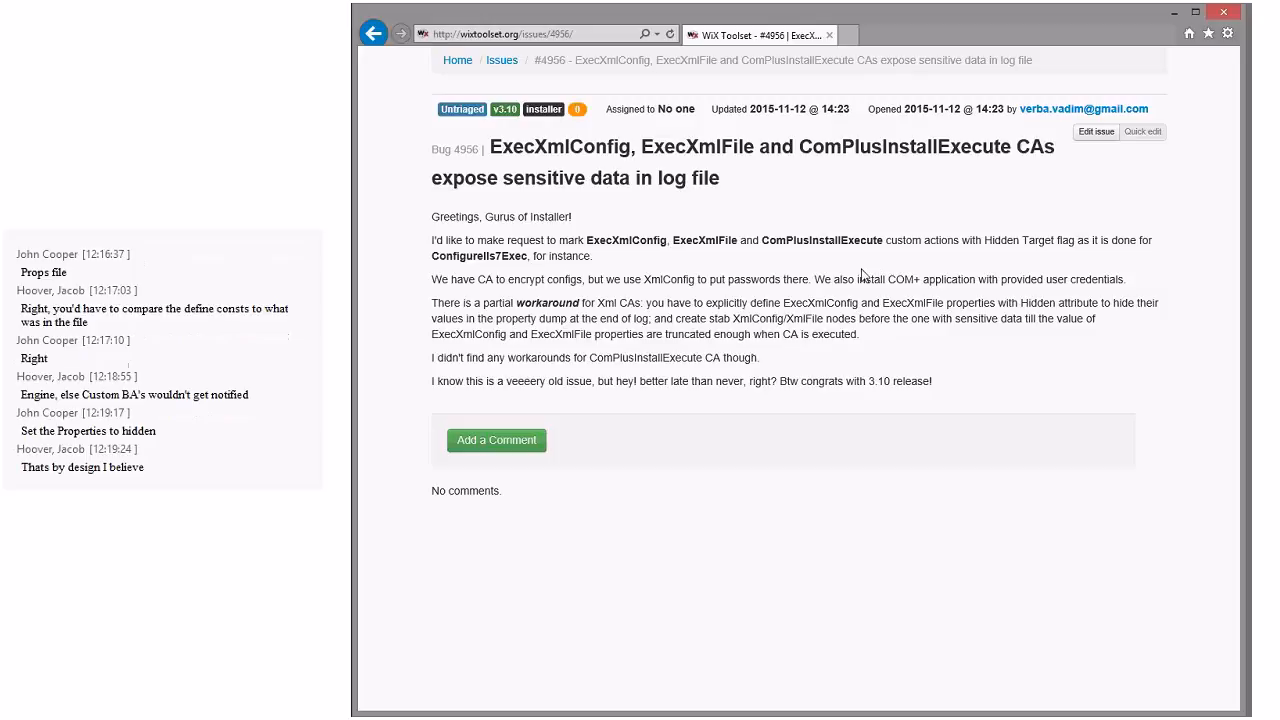
{"action": "mouse_move", "coordinate": [843, 270]}
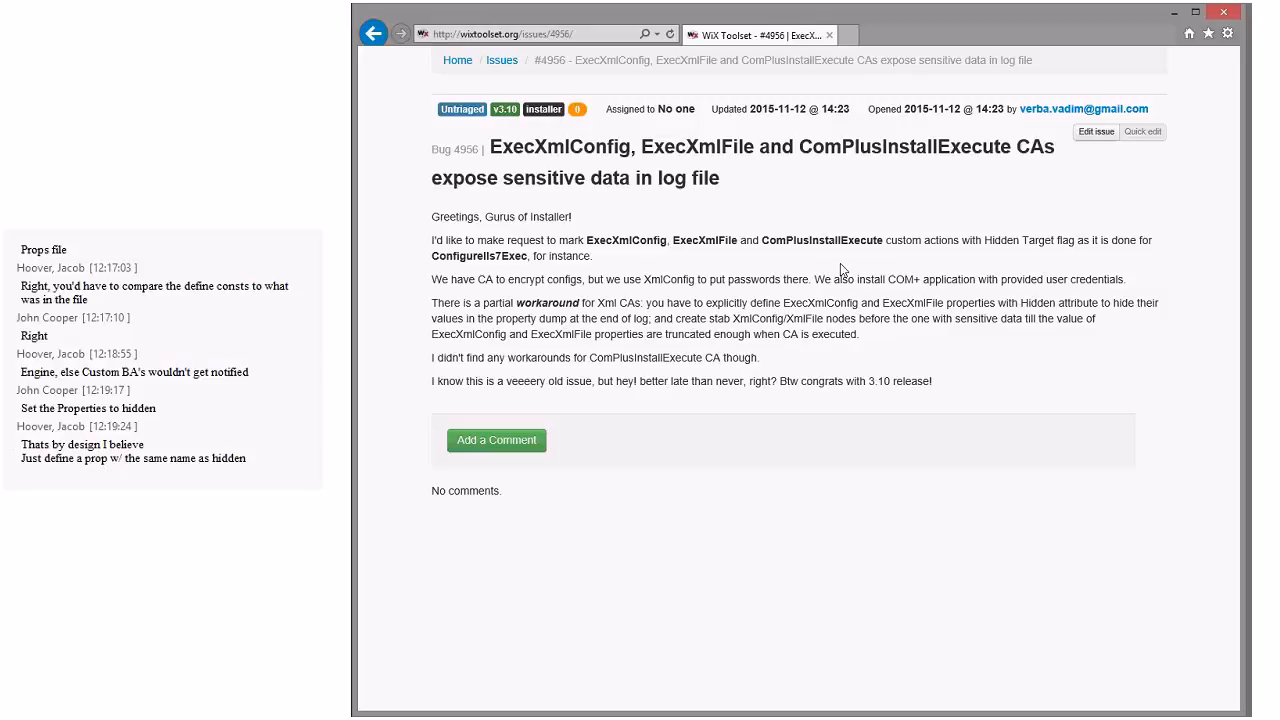
{"action": "scroll", "scroll_direction": "down", "scroll_amount": 3}
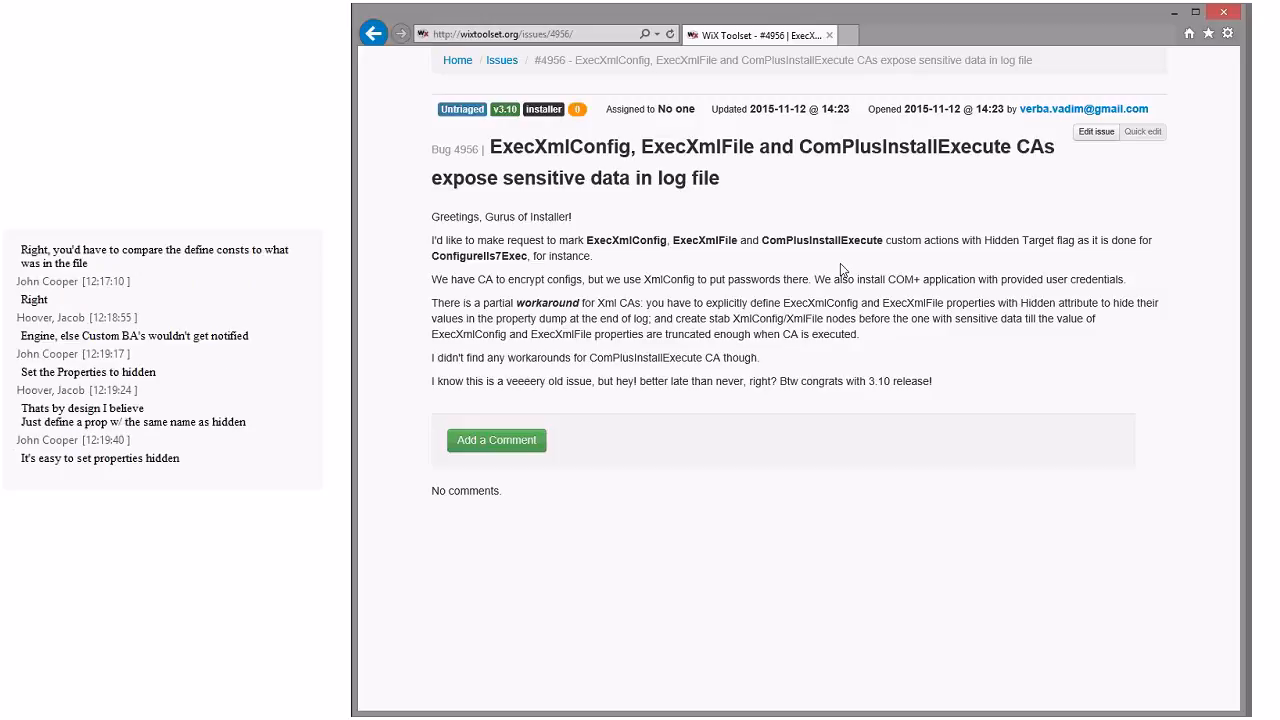
{"action": "scroll", "scroll_direction": "down", "scroll_amount": 3}
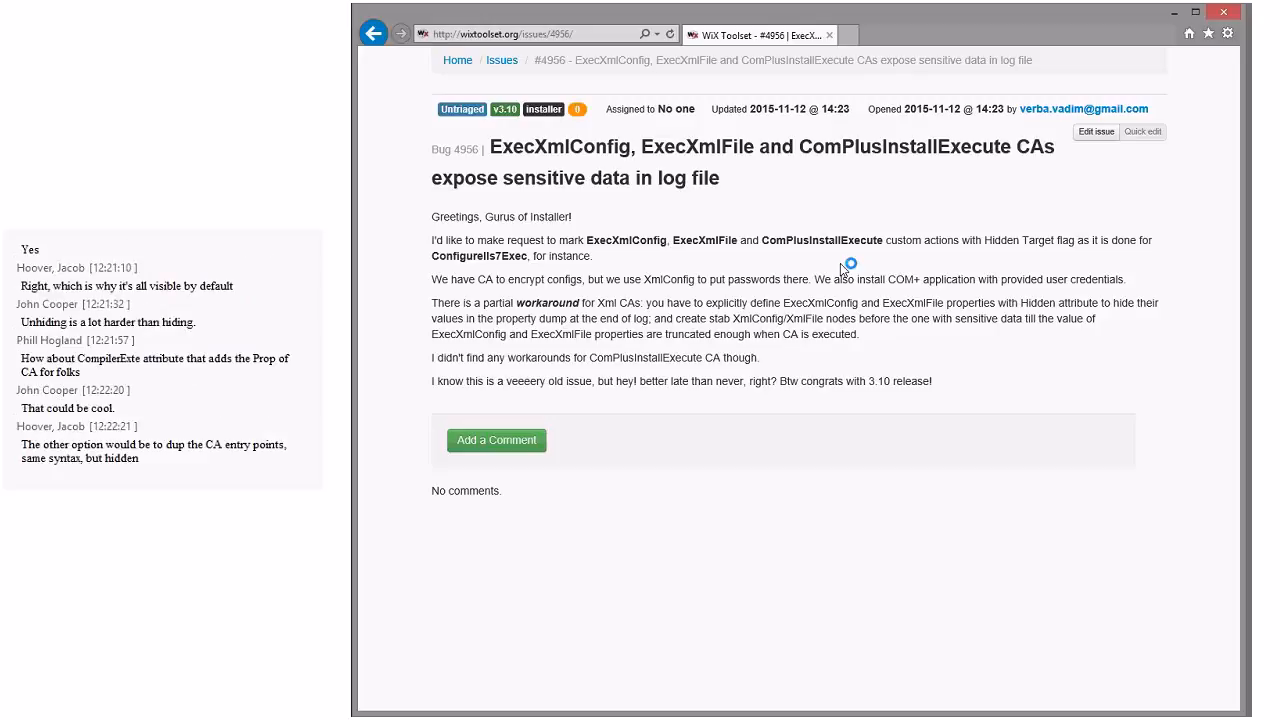
{"action": "mouse_move", "coordinate": [843, 270]}
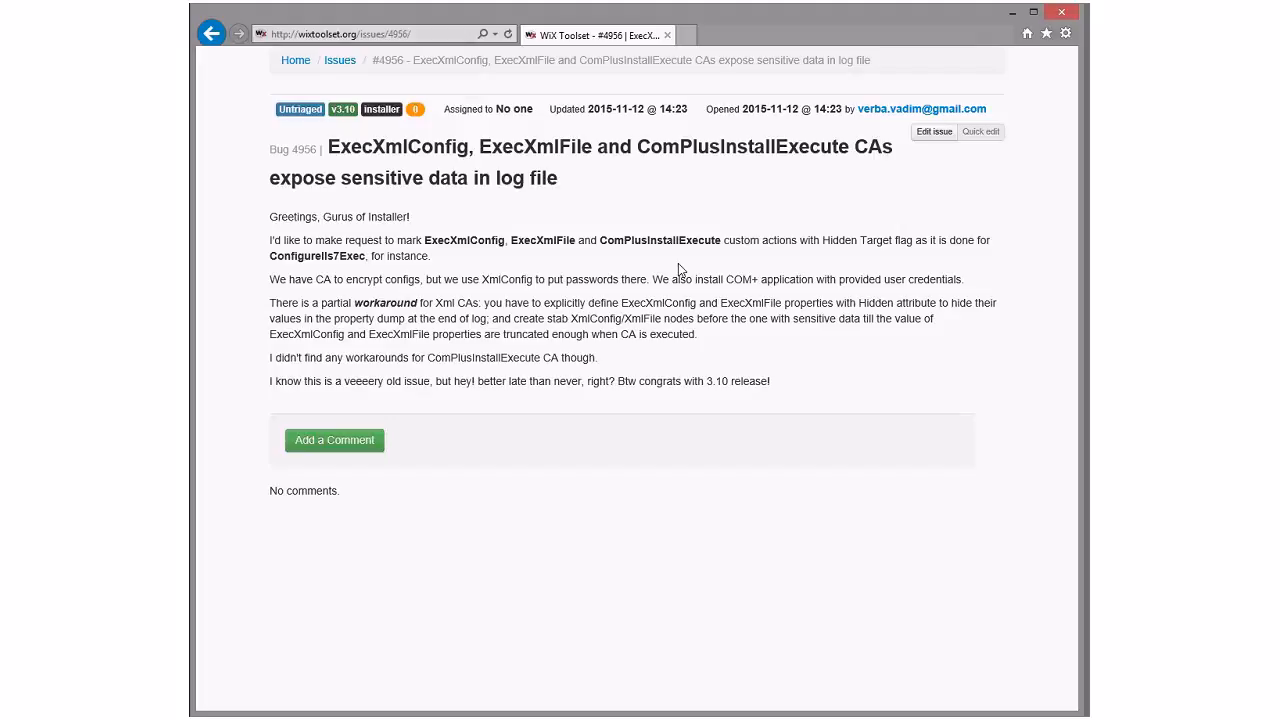
{"action": "mouse_move", "coordinate": [486, 268]}
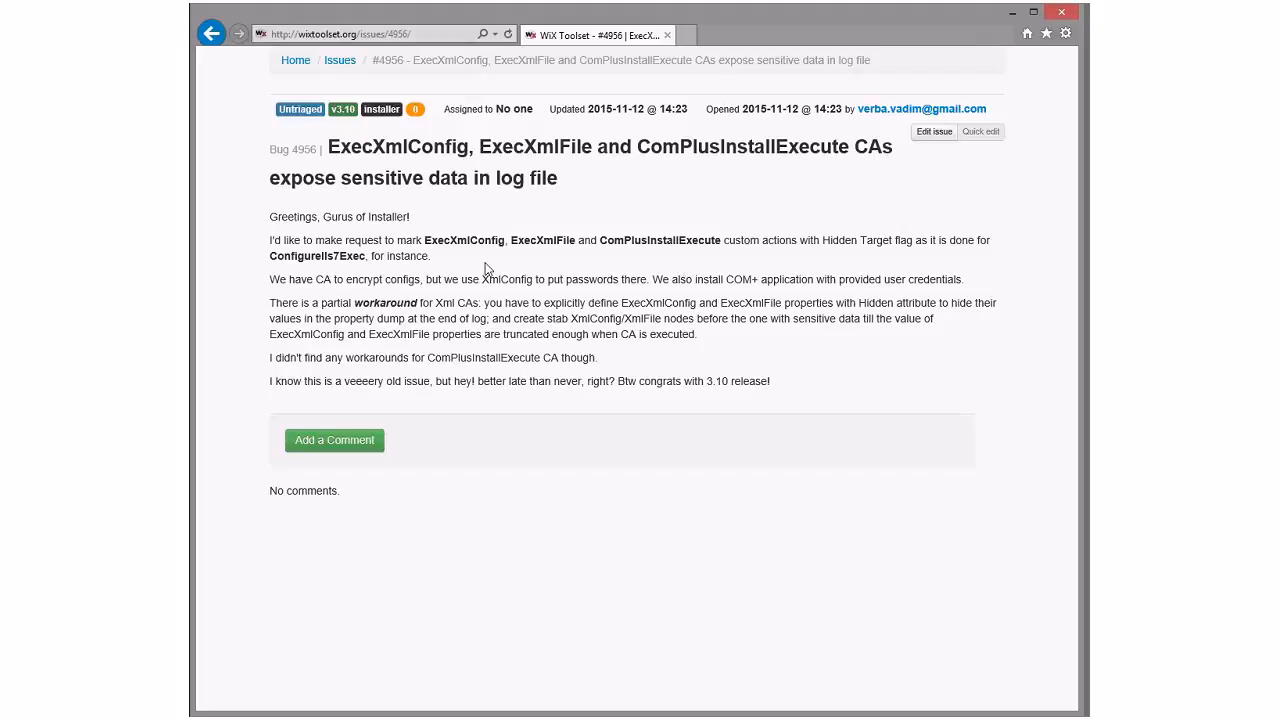
{"action": "mouse_move", "coordinate": [518, 265]}
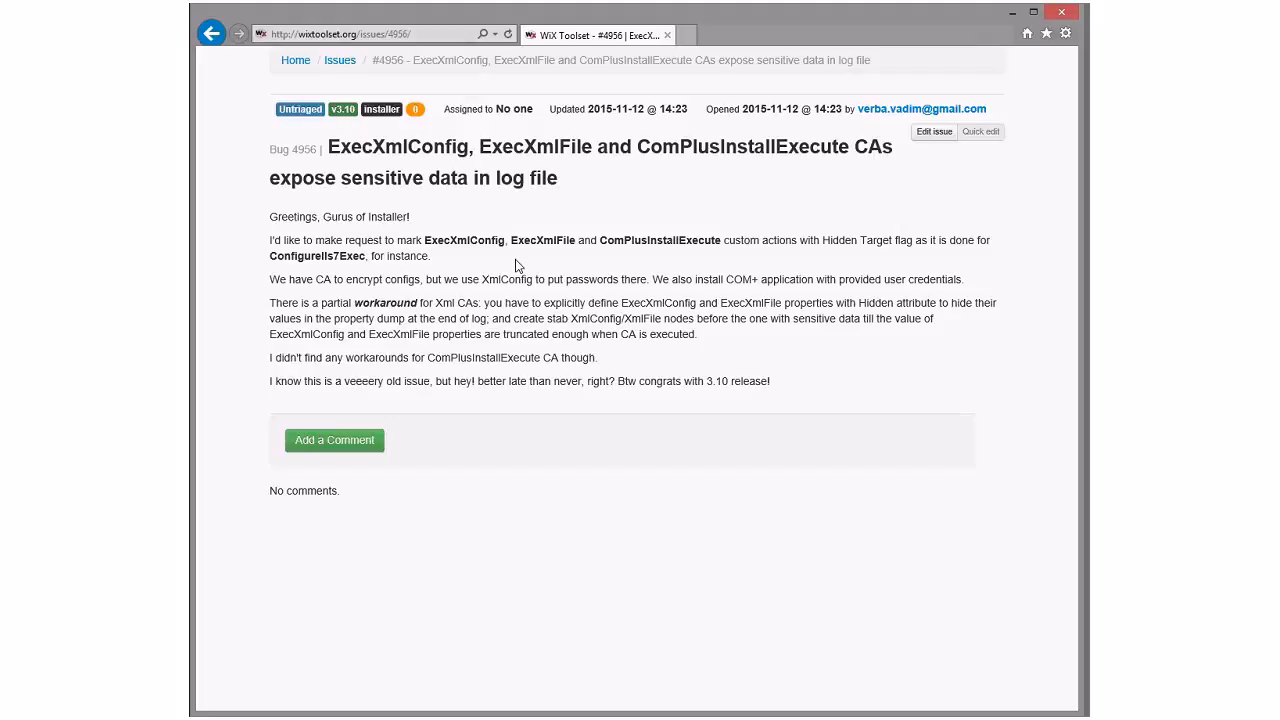
Step: Read bug 4957, 'Connection to LocalDB fails', then go back to the issues list
{"action": "left_click", "coordinate": [211, 33]}
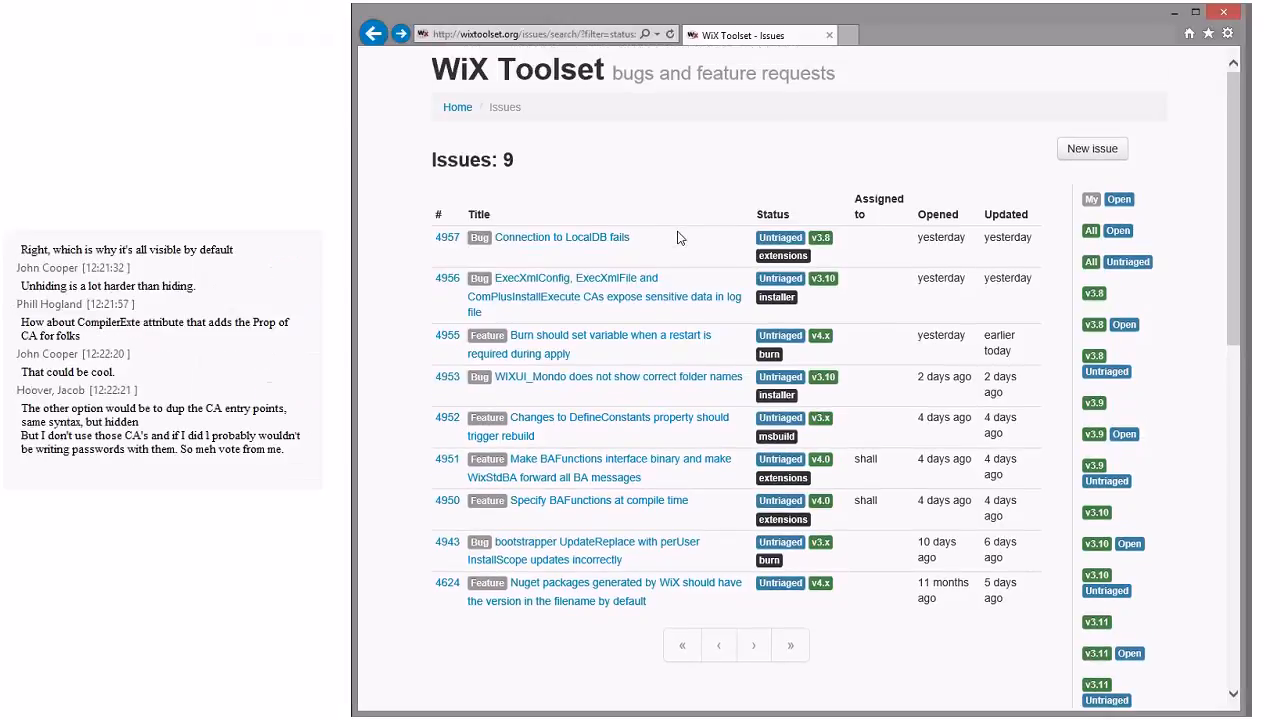
{"action": "mouse_move", "coordinate": [563, 237]}
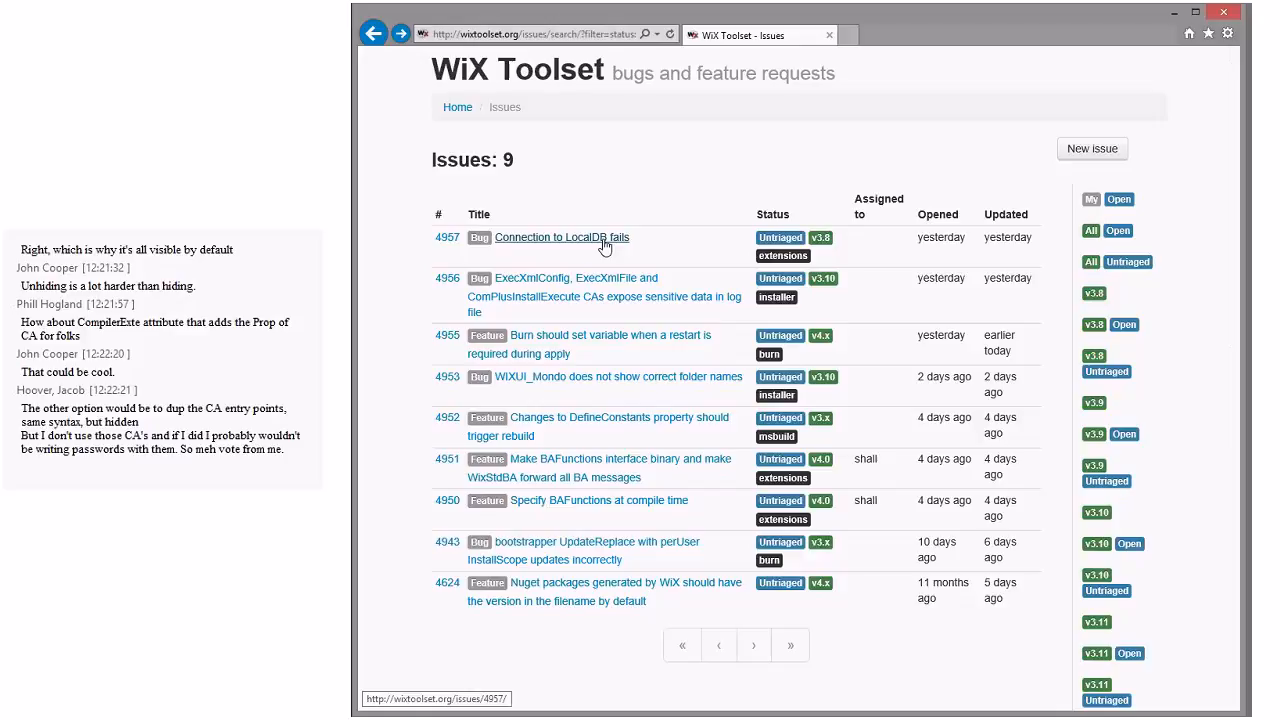
{"action": "left_click", "coordinate": [561, 237]}
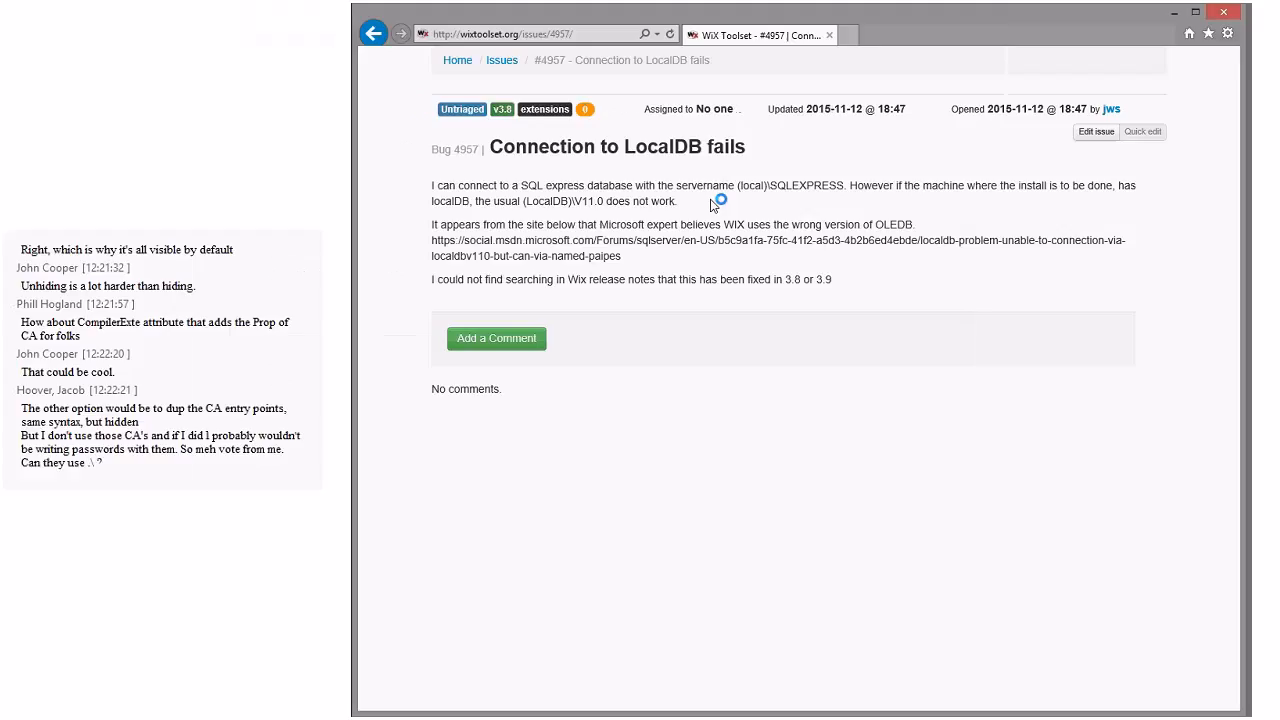
{"action": "left_click", "coordinate": [373, 33]}
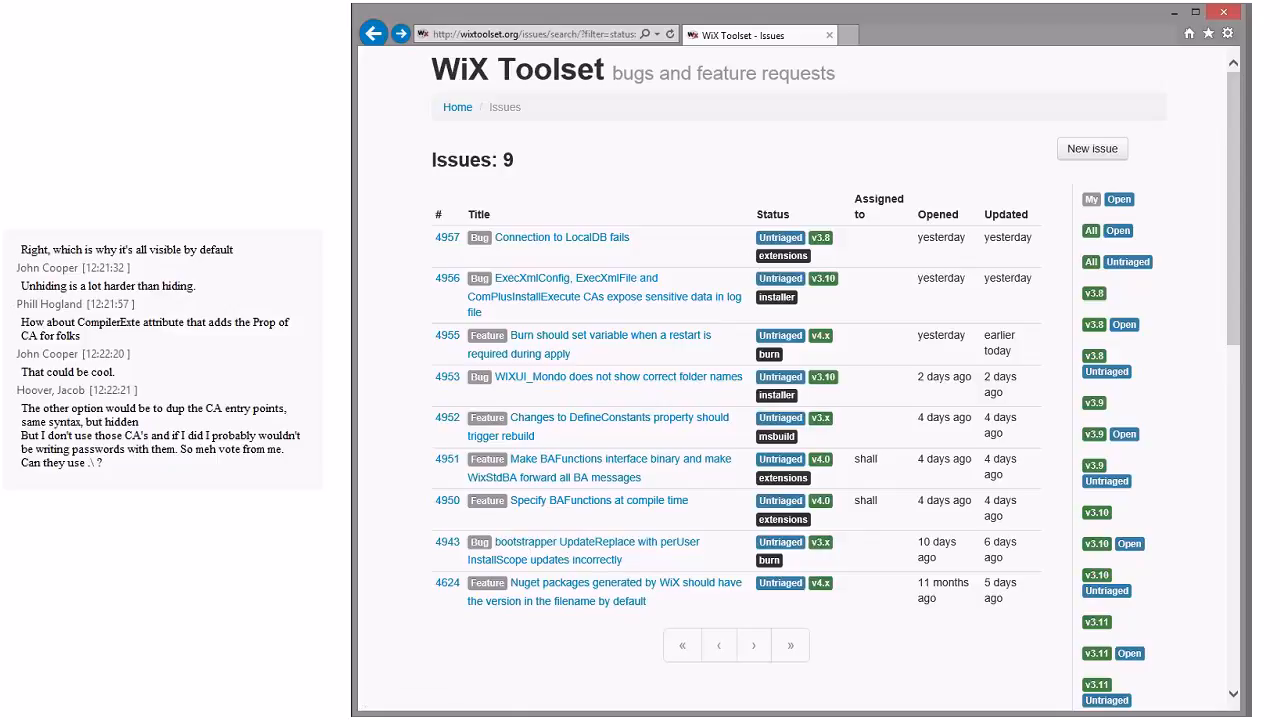
{"action": "mouse_move", "coordinate": [963, 145]}
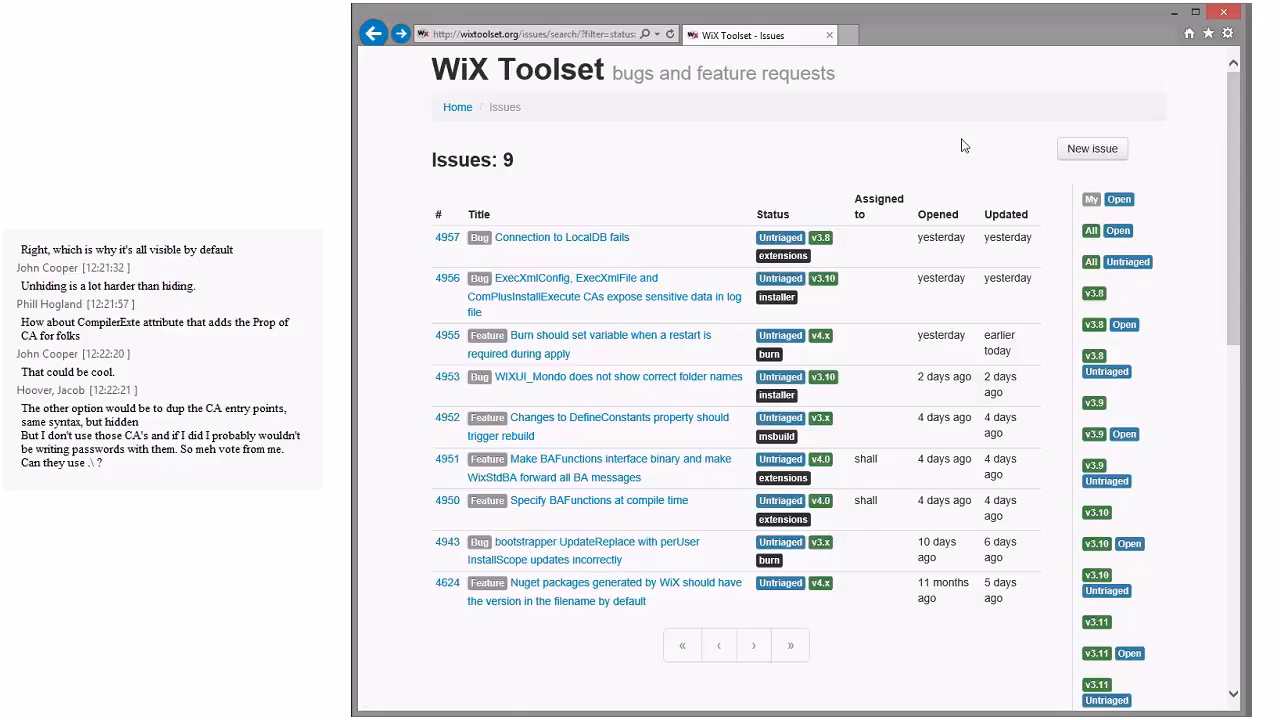